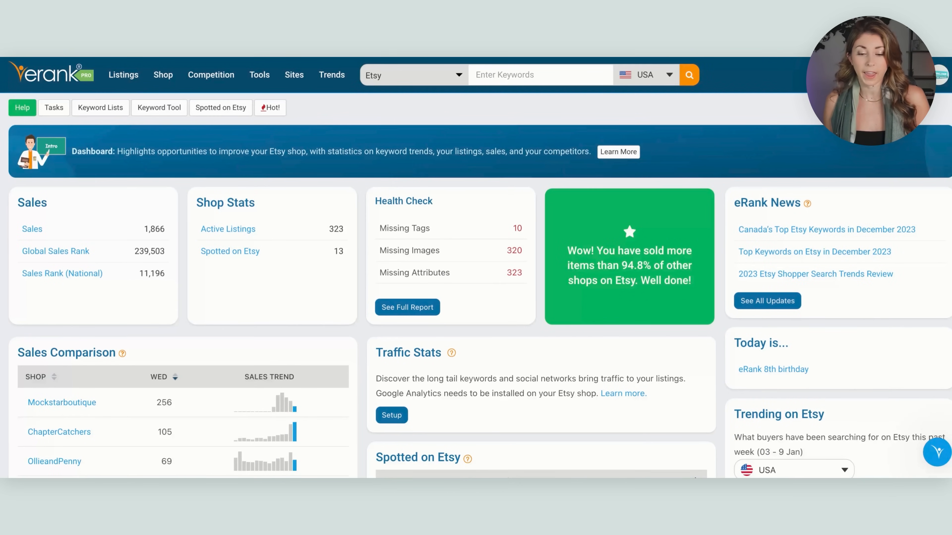
Run an eRank Keyword Tool search for "mug" on Etsy USA.
{"action": "left_click", "coordinate": [539, 75]}
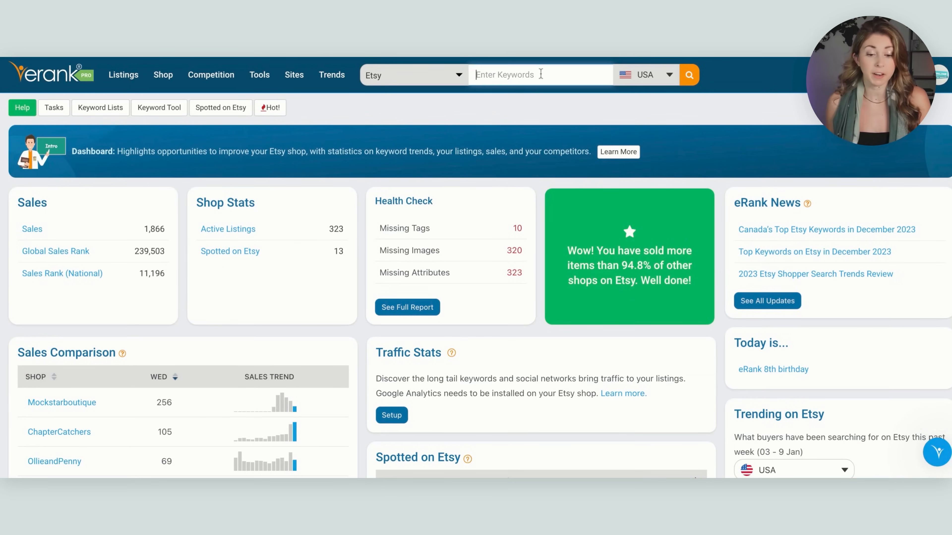
{"action": "type", "text": "mug"}
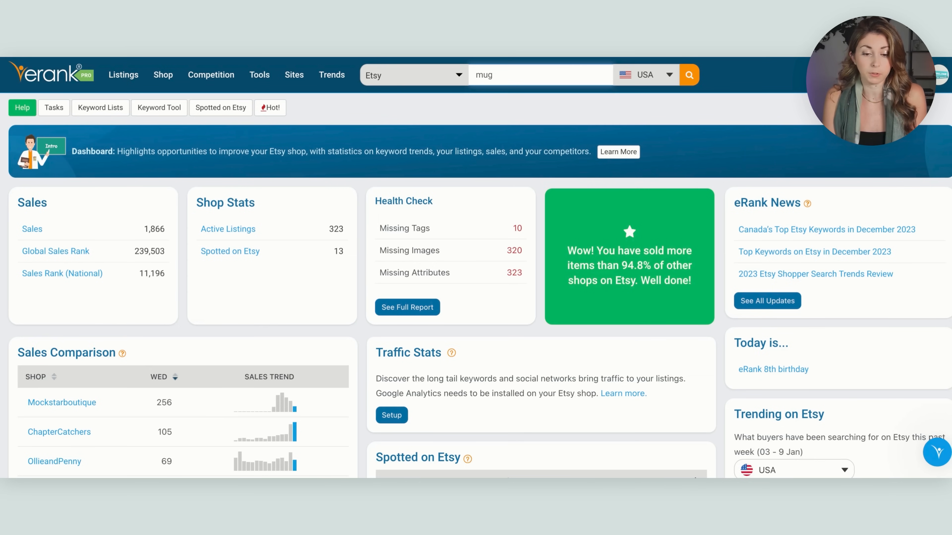
{"action": "left_click", "coordinate": [688, 75]}
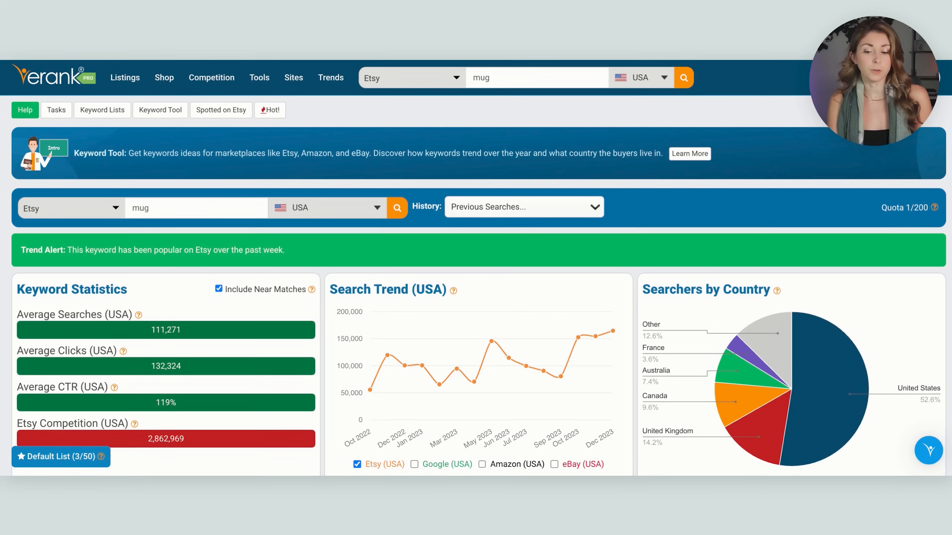
{"action": "scroll", "scroll_direction": "down", "scroll_amount": 3}
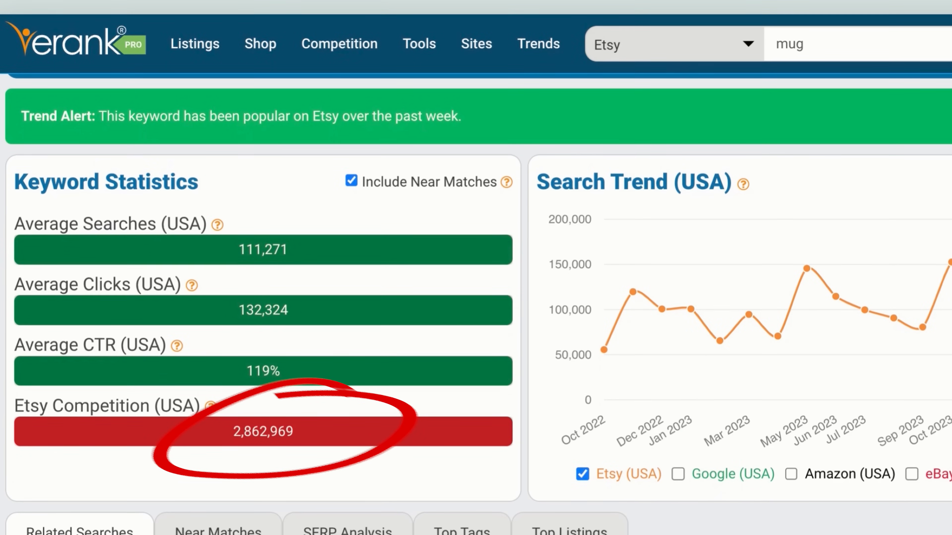
{"action": "scroll", "scroll_direction": "down", "scroll_amount": 3}
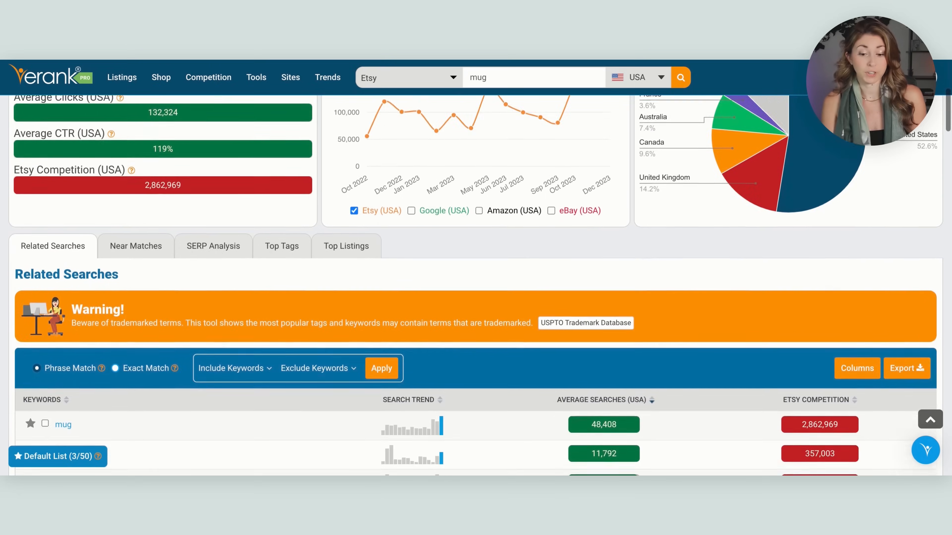
{"action": "scroll", "scroll_direction": "down", "scroll_amount": 3}
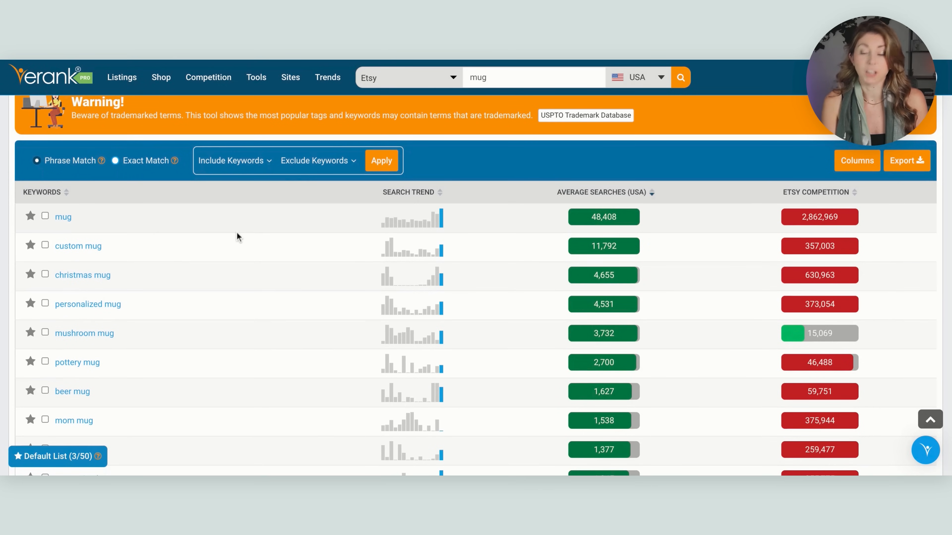
{"action": "mouse_move", "coordinate": [146, 326]}
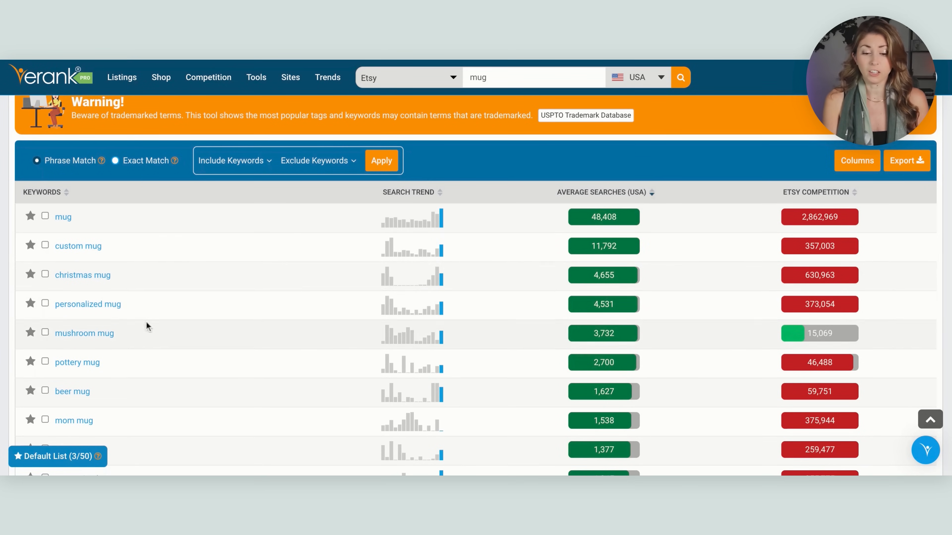
{"action": "scroll", "scroll_direction": "down", "scroll_amount": 3}
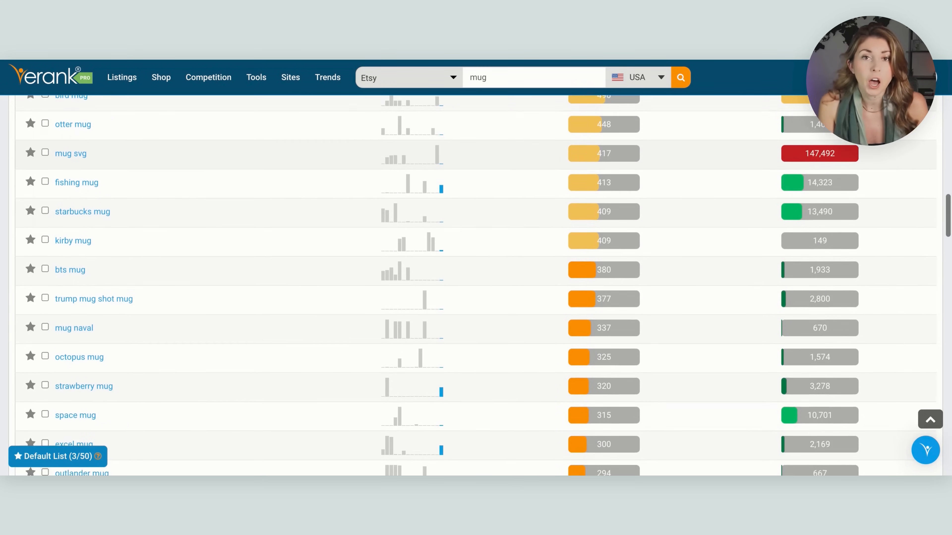
{"action": "scroll", "scroll_direction": "down", "scroll_amount": 3}
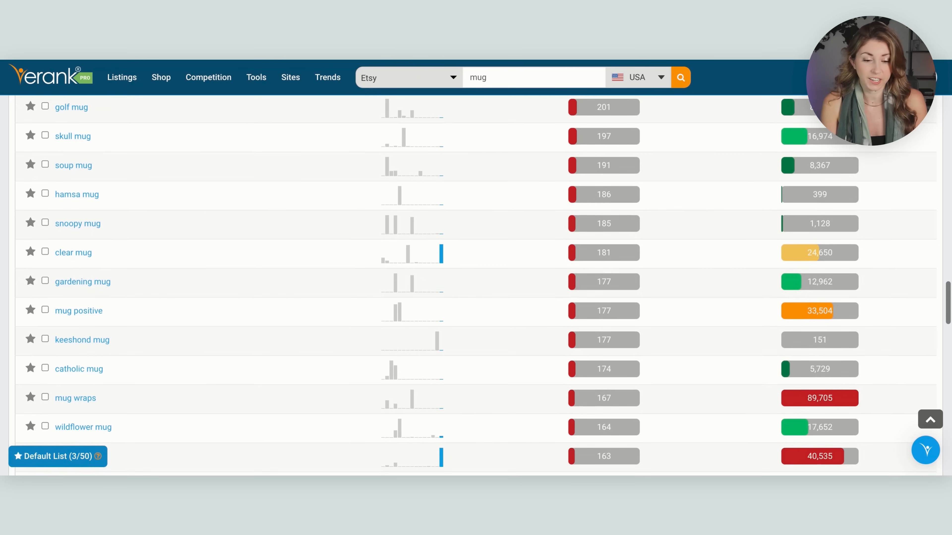
{"action": "scroll", "scroll_direction": "up", "scroll_amount": 3}
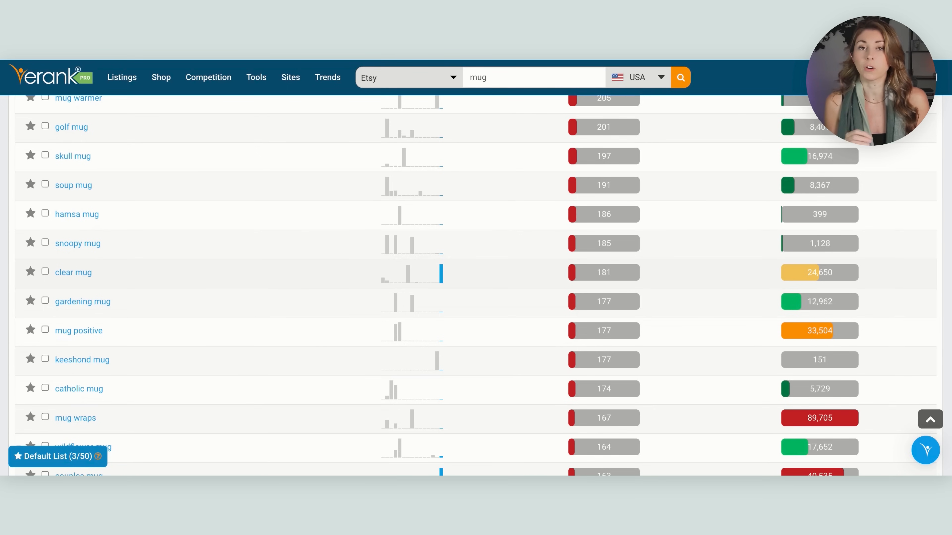
{"action": "scroll", "scroll_direction": "up", "scroll_amount": 3}
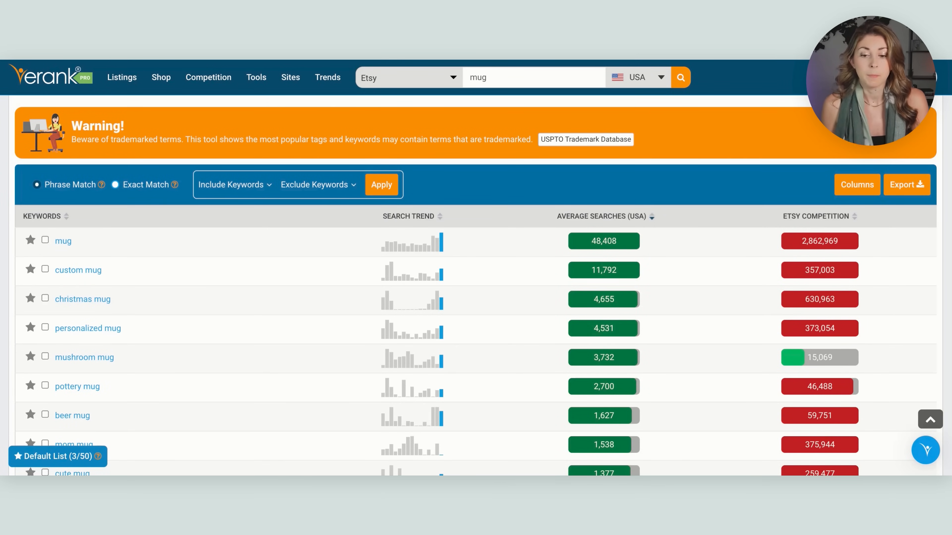
Limit the related-searches table to Search Trend, Average Searches and Etsy Competition, then export it.
{"action": "left_click", "coordinate": [439, 217]}
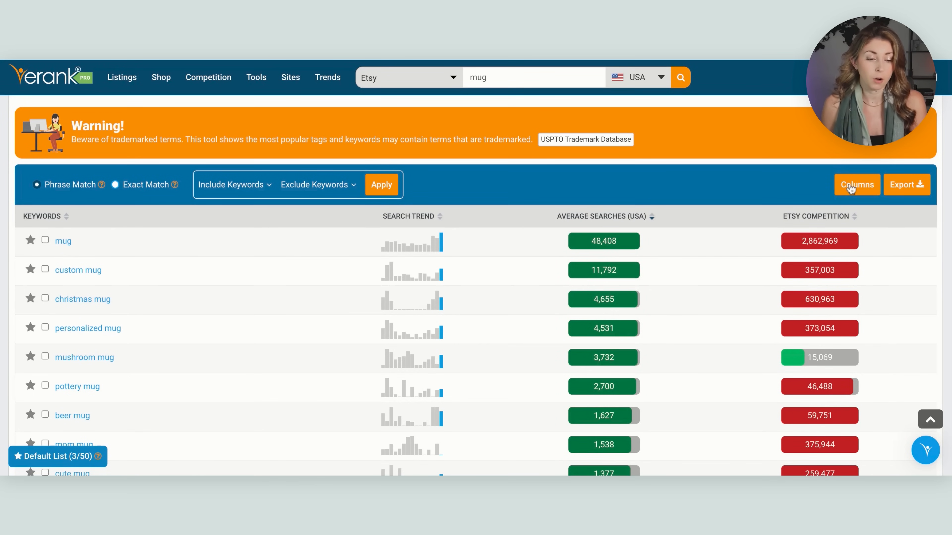
{"action": "left_click", "coordinate": [856, 184]}
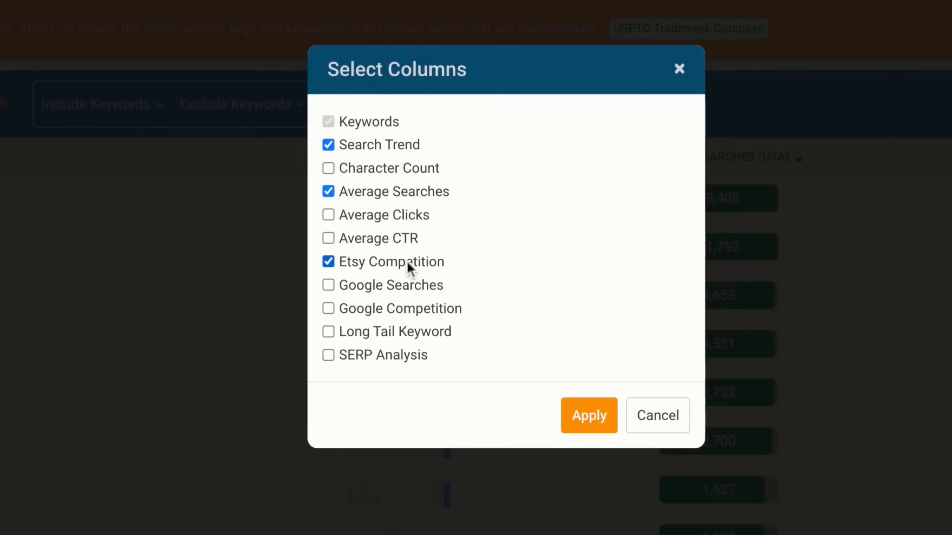
{"action": "left_click", "coordinate": [588, 416]}
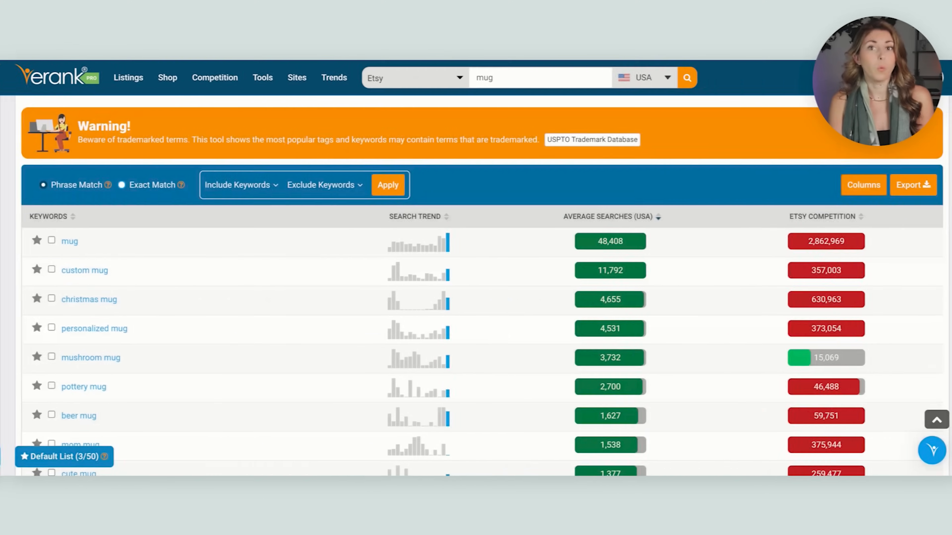
{"action": "left_click", "coordinate": [914, 185]}
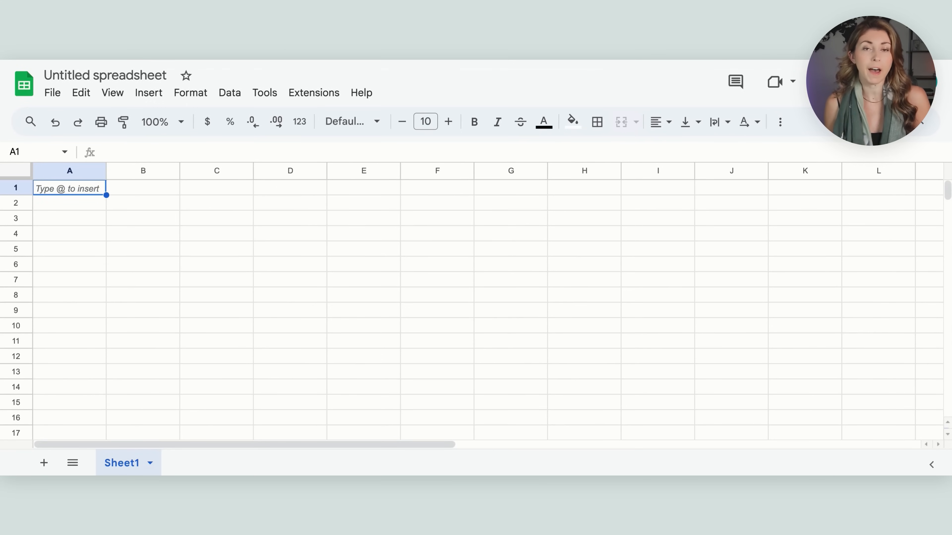
{"action": "mouse_move", "coordinate": [46, 87]}
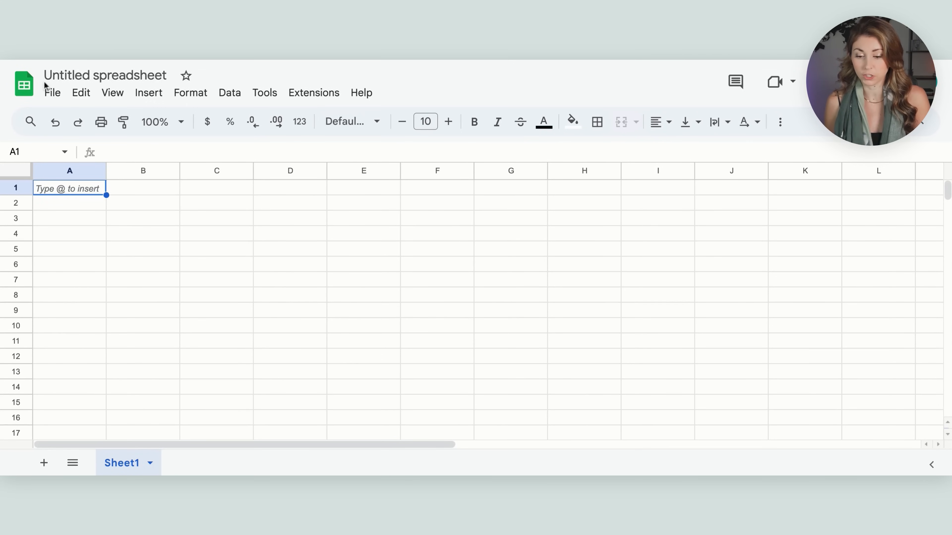
Start a file import into the blank Google Sheets spreadsheet.
{"action": "left_click", "coordinate": [52, 92]}
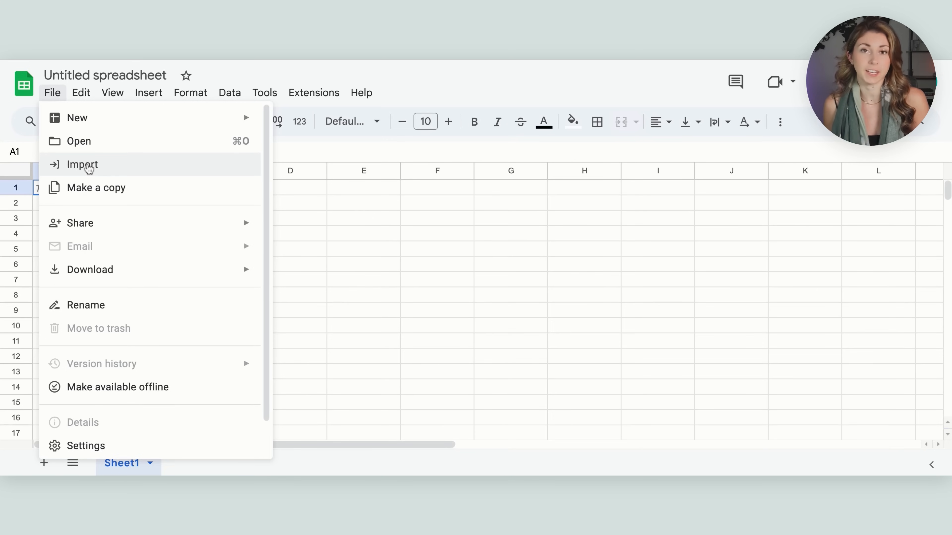
{"action": "left_click", "coordinate": [81, 165]}
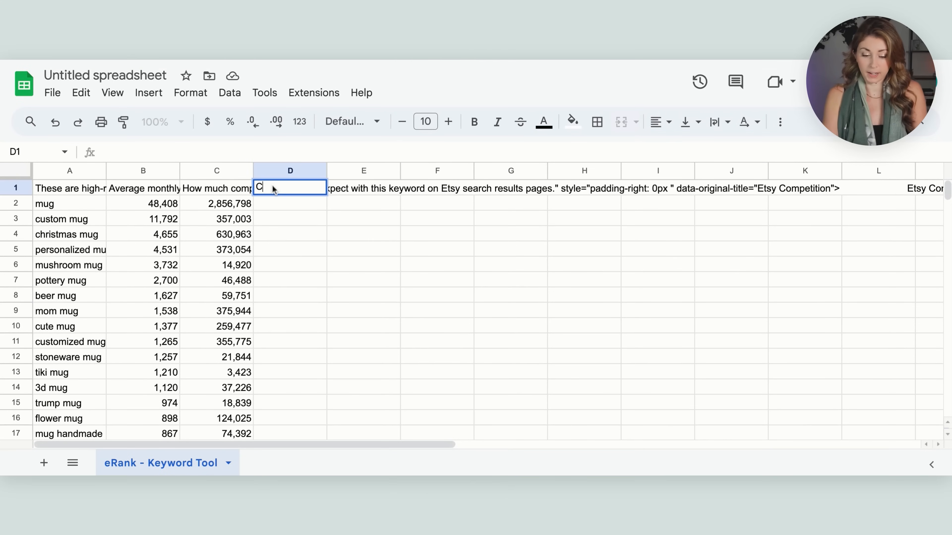
Add a Competition to searches column dividing competition by average searches (=C2/B2), filled down.
{"action": "type", "text": "Competition to searches"}
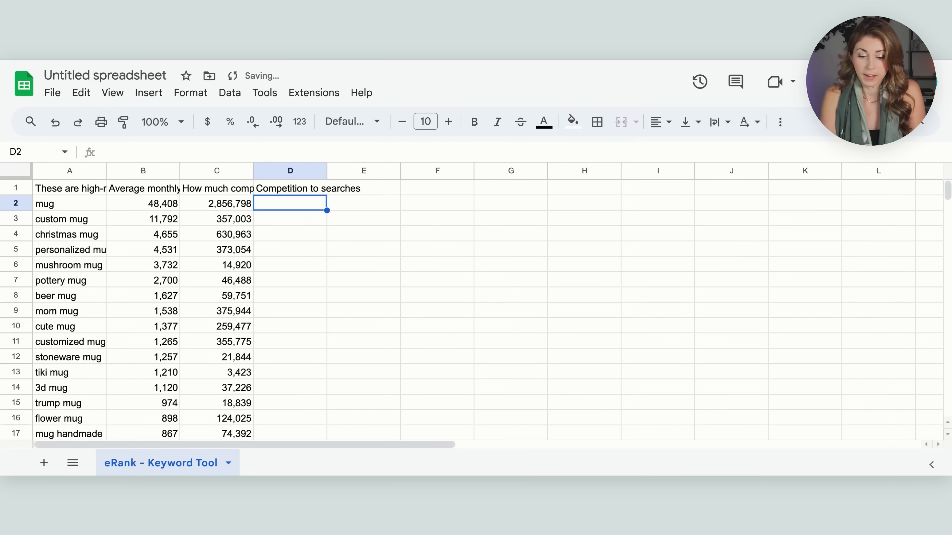
{"action": "type", "text": "="}
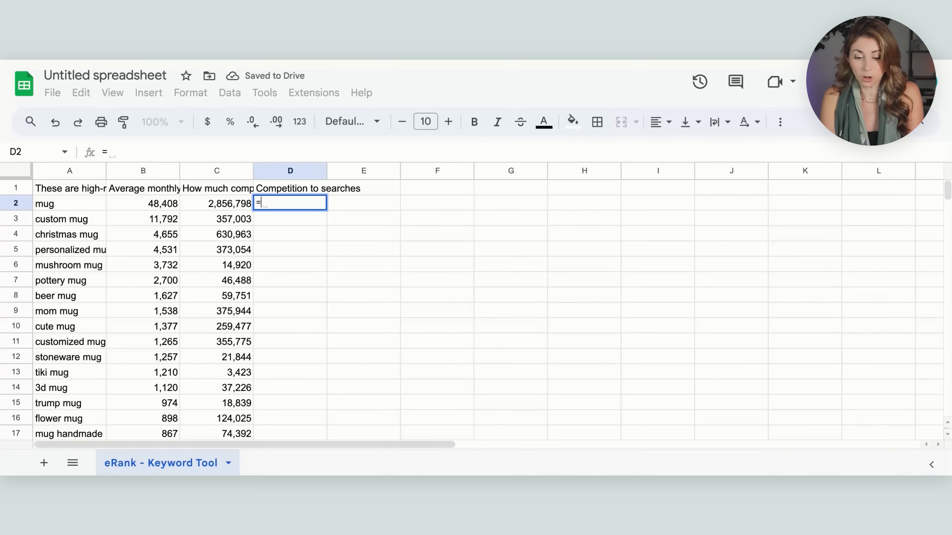
{"action": "left_click", "coordinate": [216, 204]}
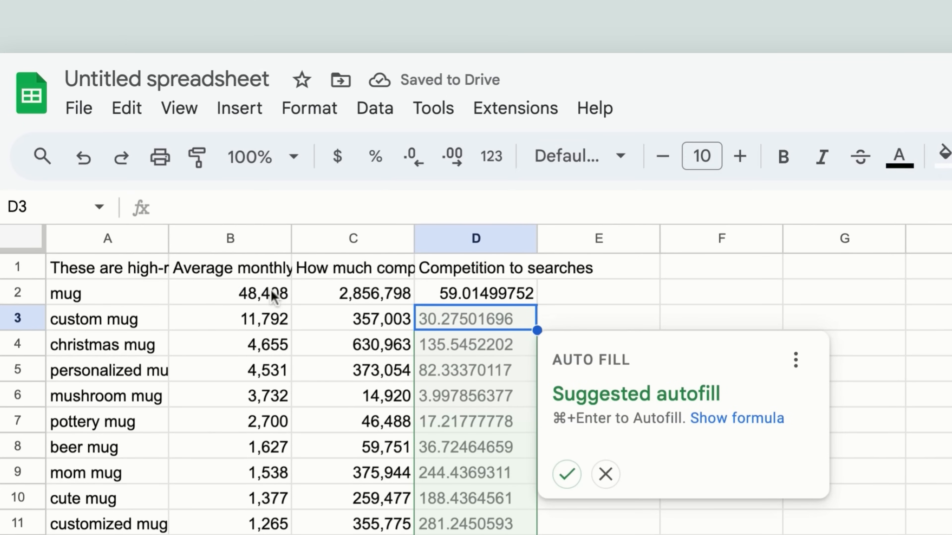
{"action": "mouse_move", "coordinate": [567, 475]}
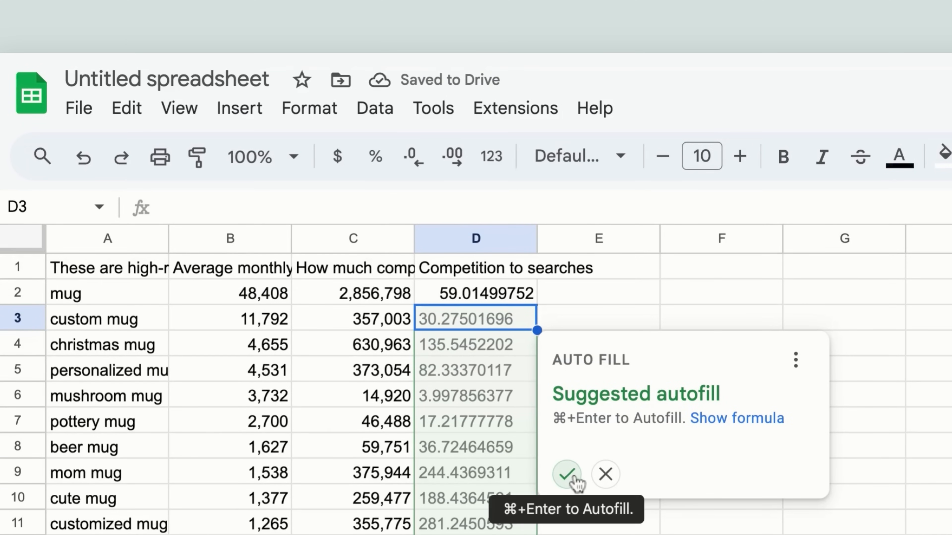
{"action": "left_click", "coordinate": [568, 476]}
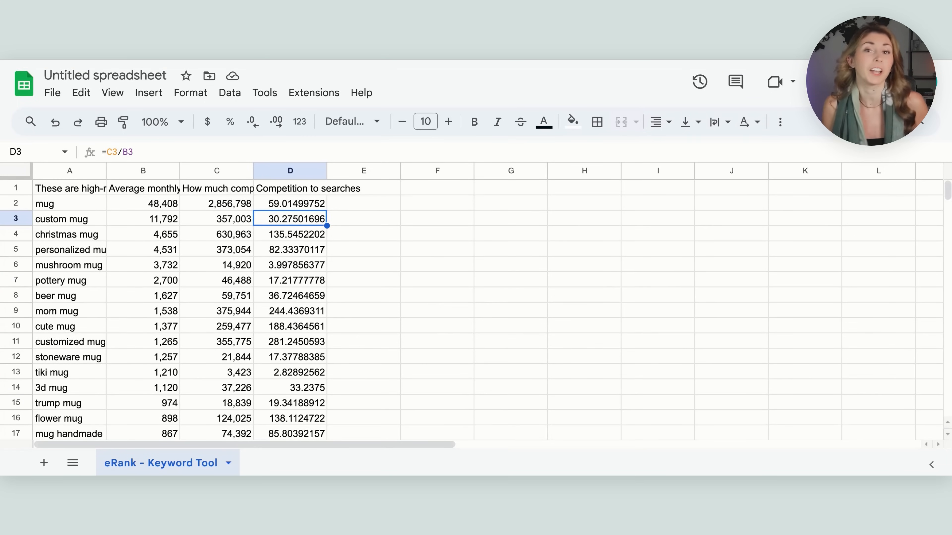
{"action": "mouse_move", "coordinate": [67, 237]}
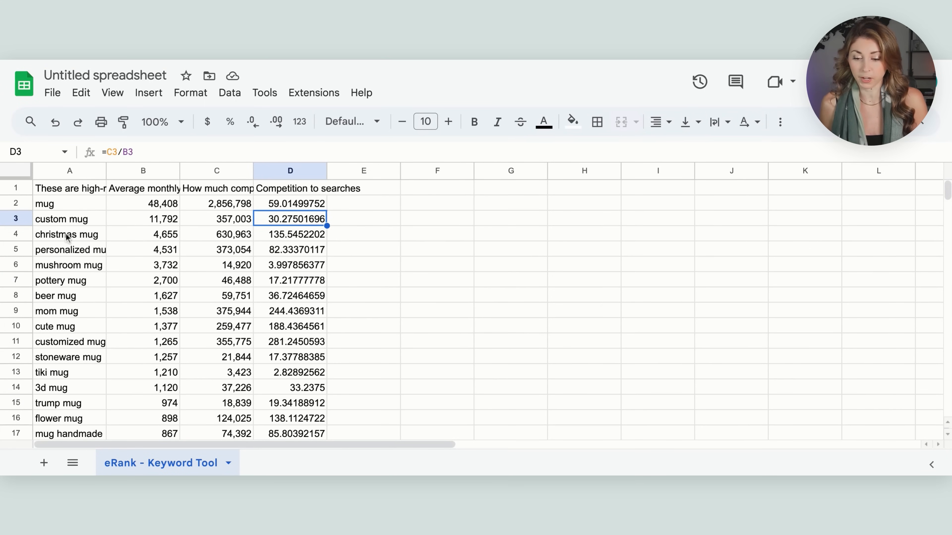
Add a filter to the whole keyword table and open the Competition column's filter.
{"action": "left_click", "coordinate": [16, 170]}
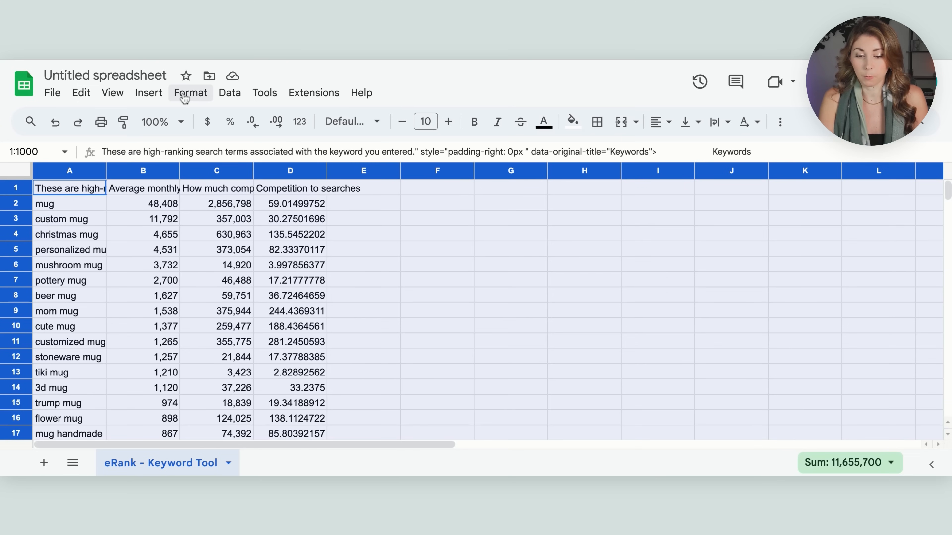
{"action": "left_click", "coordinate": [229, 92]}
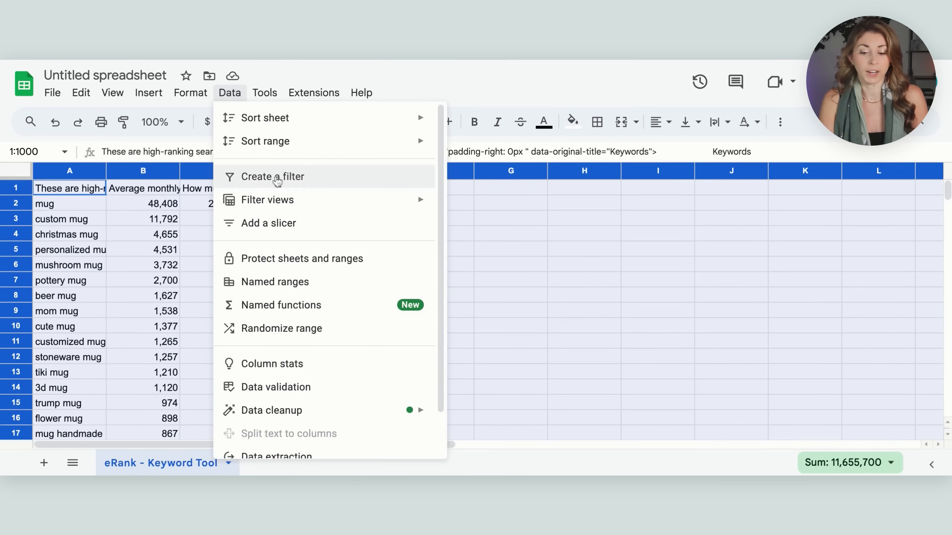
{"action": "left_click", "coordinate": [272, 176]}
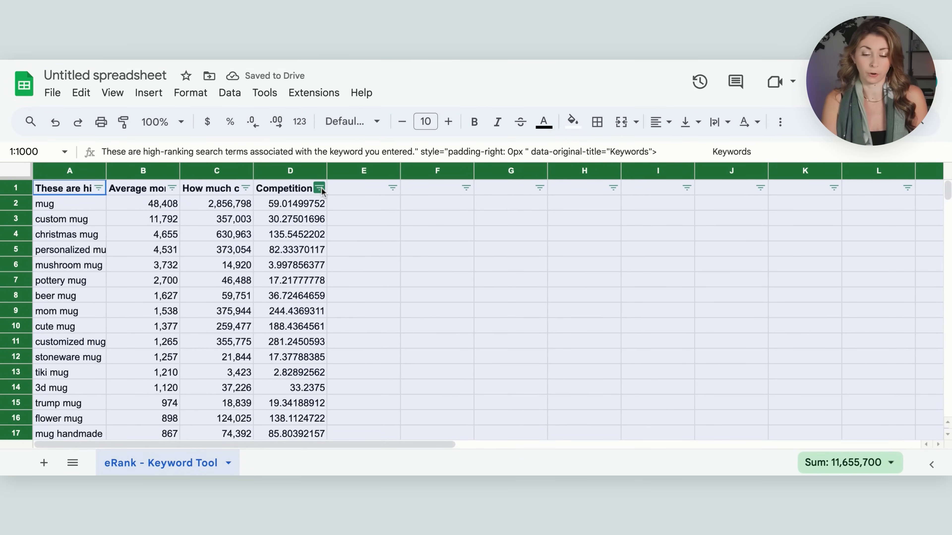
{"action": "left_click", "coordinate": [319, 189]}
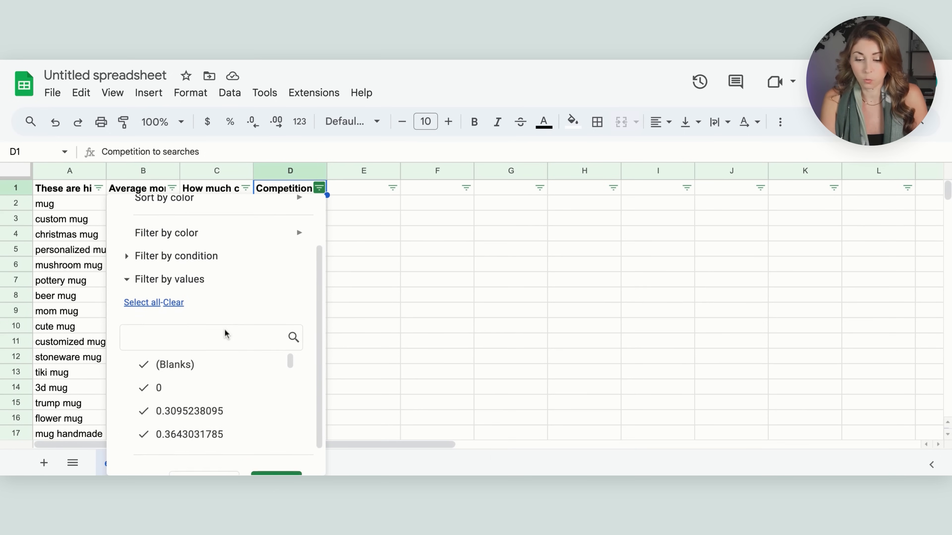
Filter the Competition column to values less than 5, leaving 41 of 999 rows.
{"action": "left_click", "coordinate": [176, 256]}
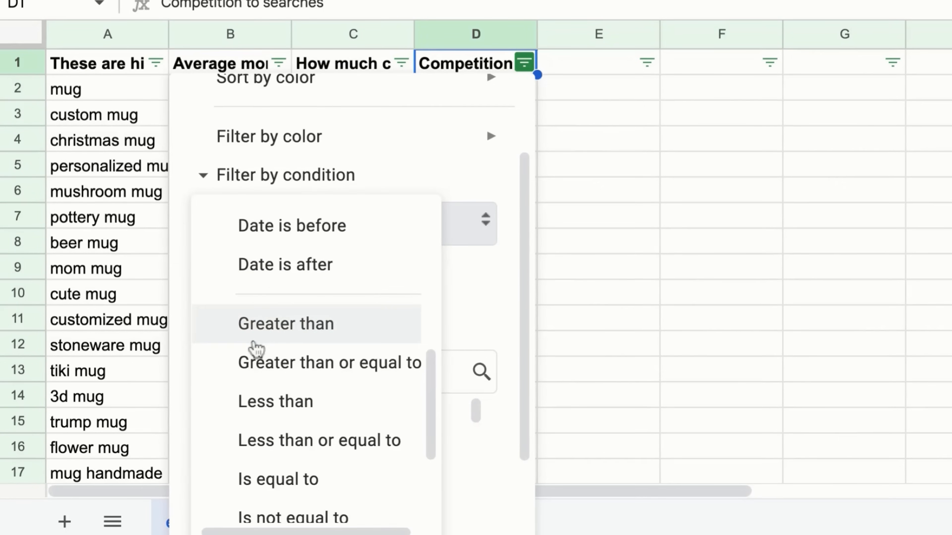
{"action": "left_click", "coordinate": [275, 401]}
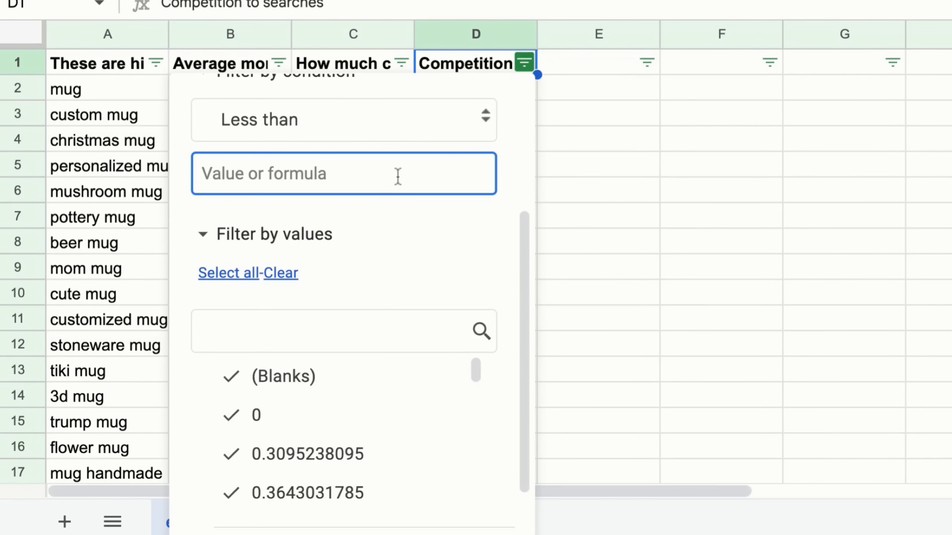
{"action": "type", "text": "5"}
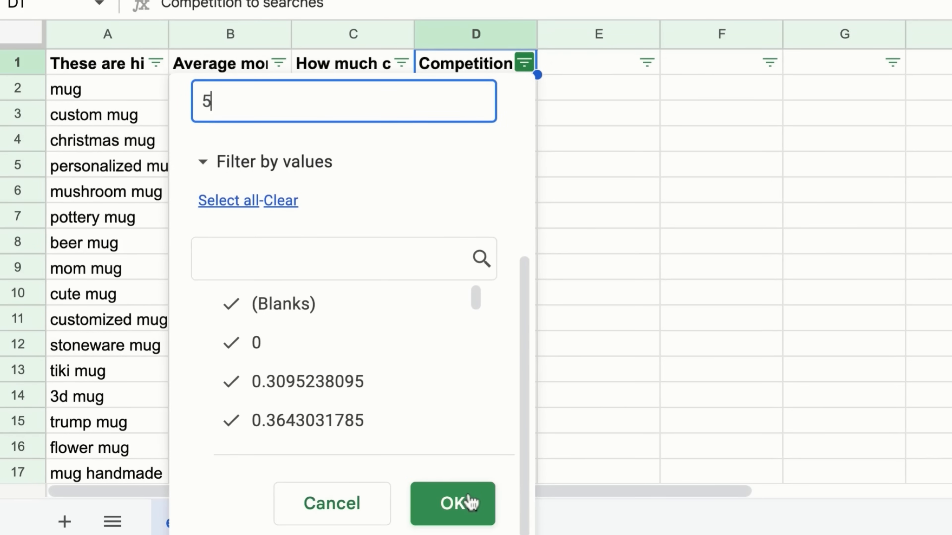
{"action": "left_click", "coordinate": [452, 503]}
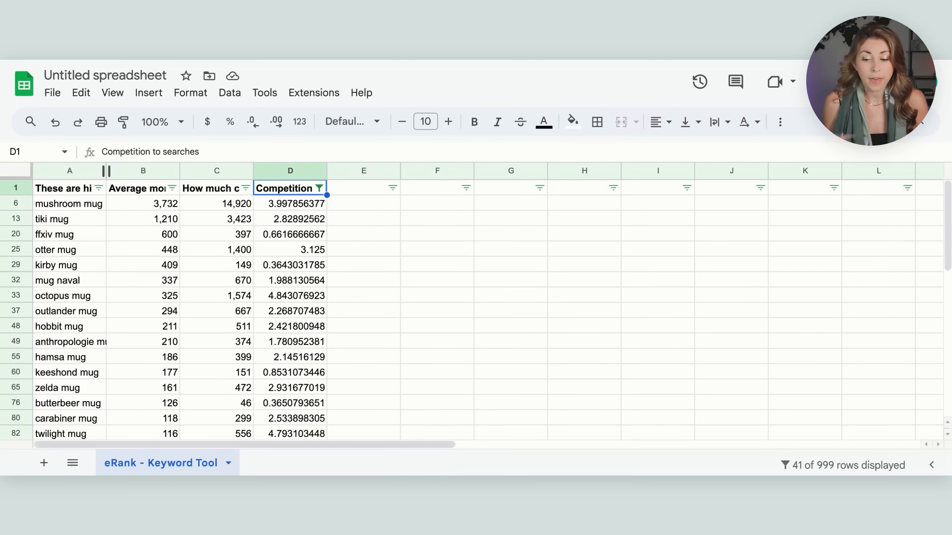
{"action": "mouse_move", "coordinate": [51, 246]}
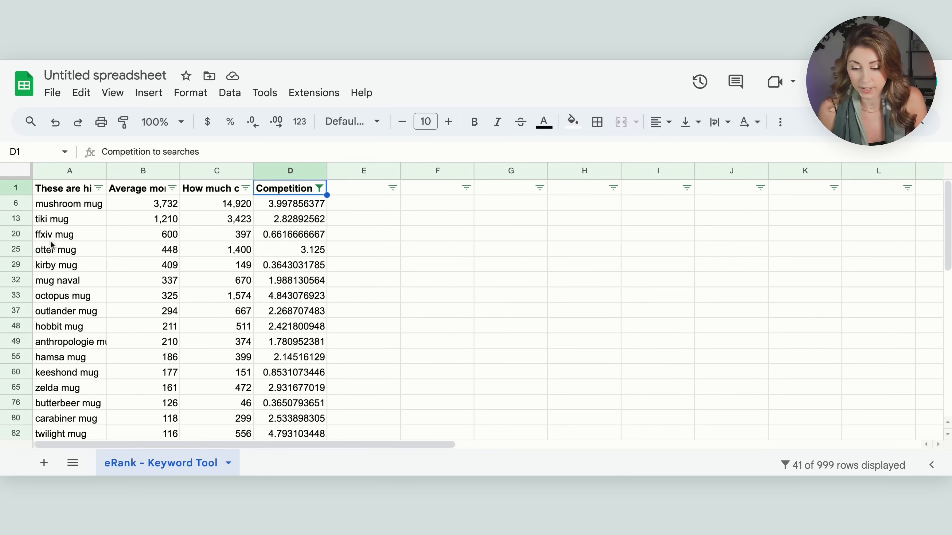
Clear the contents of the ffxiv, kirby and outlander mug rows.
{"action": "left_click", "coordinate": [54, 234]}
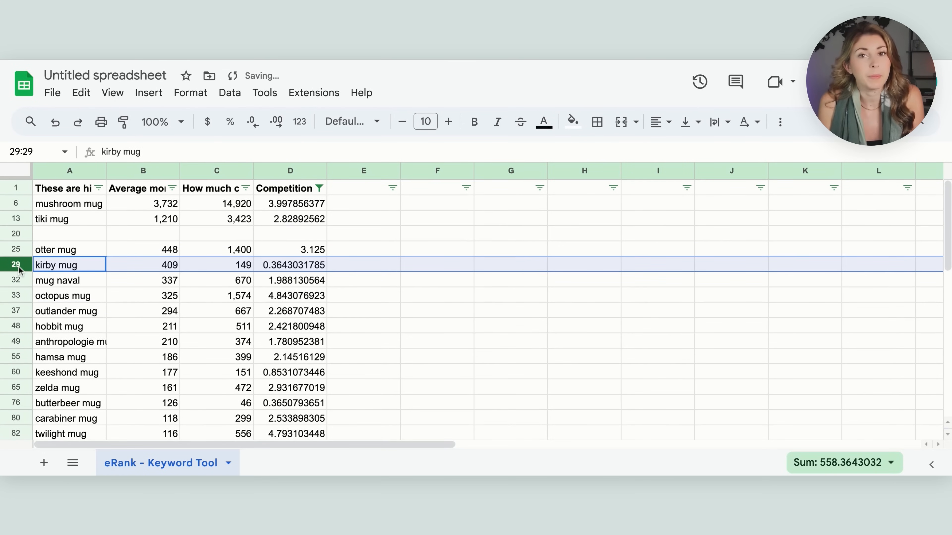
{"action": "key", "text": "Delete"}
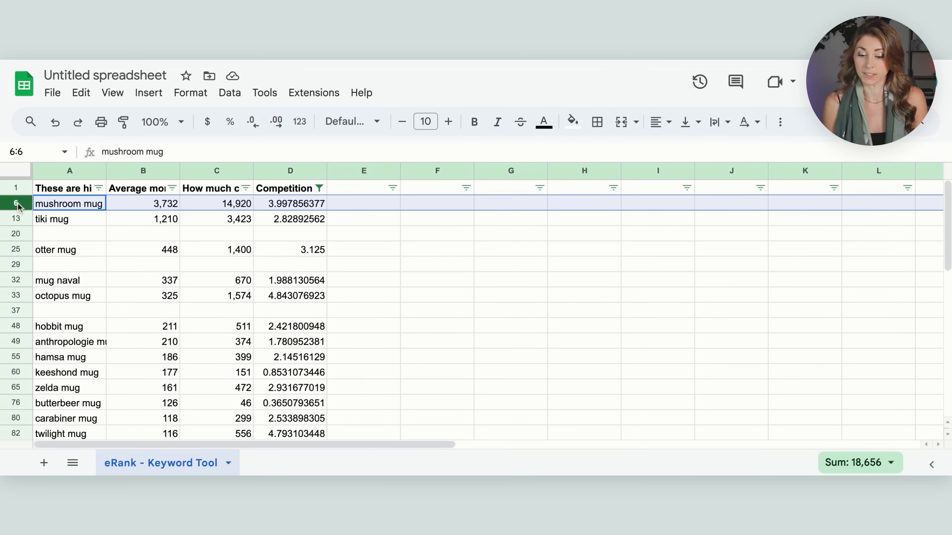
Remove the emptied rows and review keywords like octopus, anthropologie and zelda mug.
{"action": "left_click", "coordinate": [70, 233]}
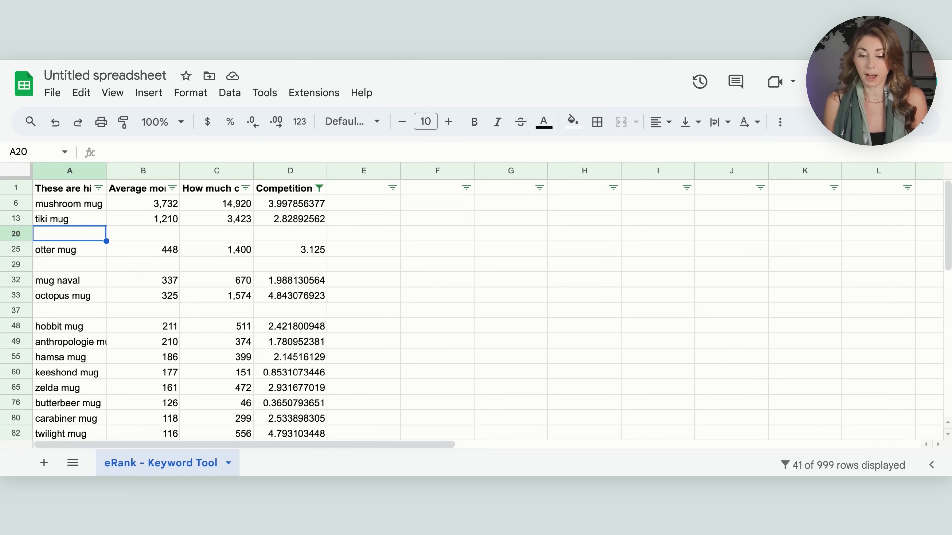
{"action": "left_click", "coordinate": [62, 296]}
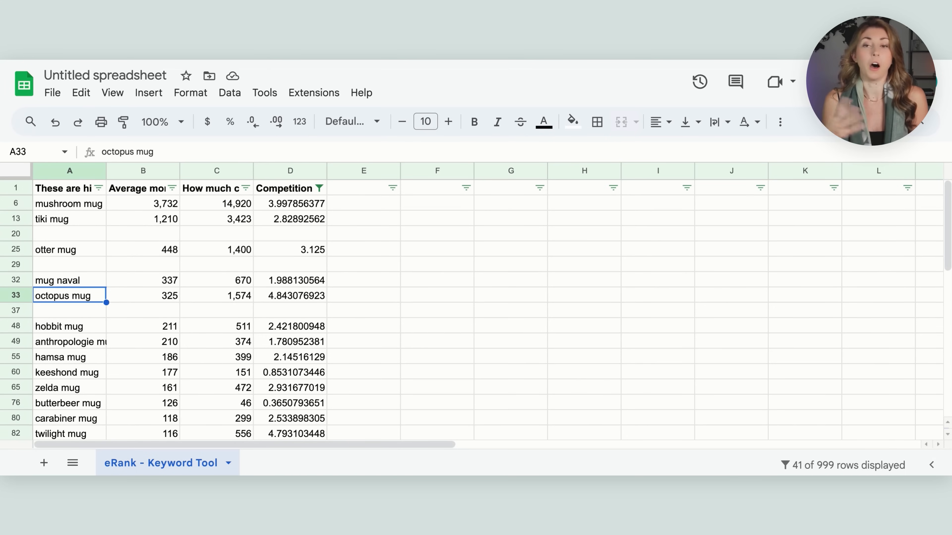
{"action": "left_click", "coordinate": [69, 341]}
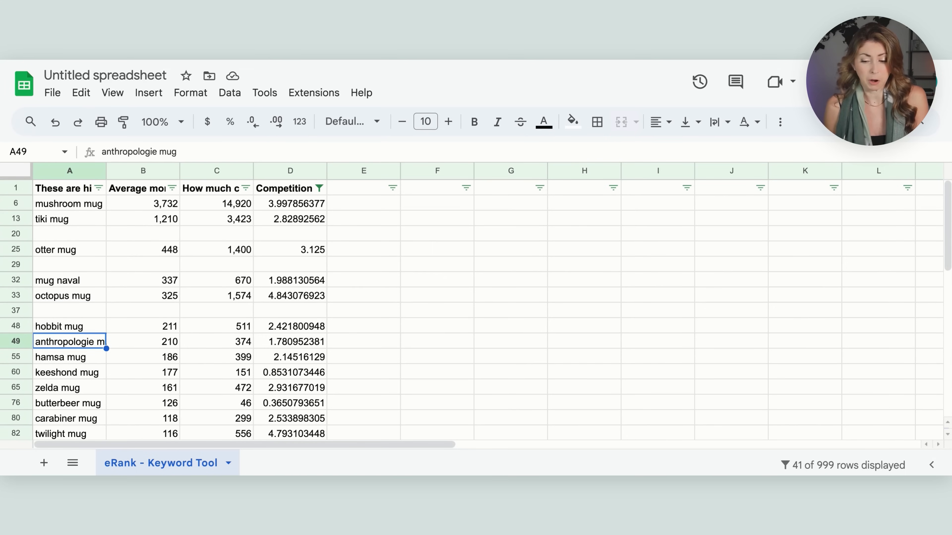
{"action": "left_click", "coordinate": [143, 341]}
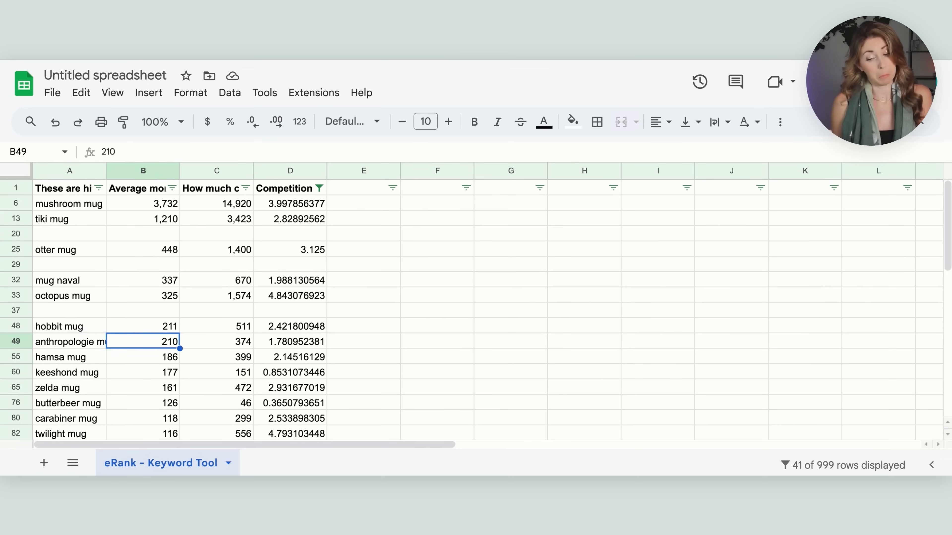
{"action": "left_click", "coordinate": [69, 387]}
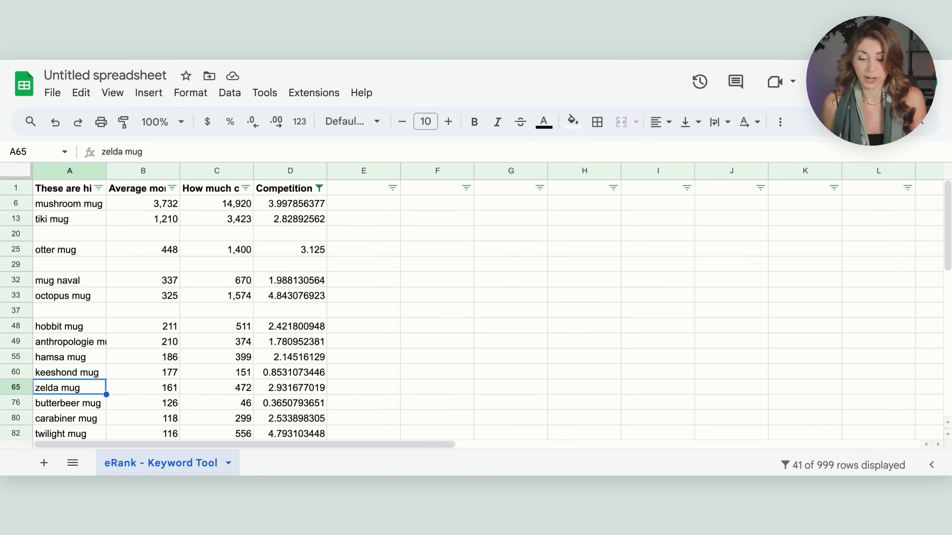
{"action": "mouse_move", "coordinate": [20, 207]}
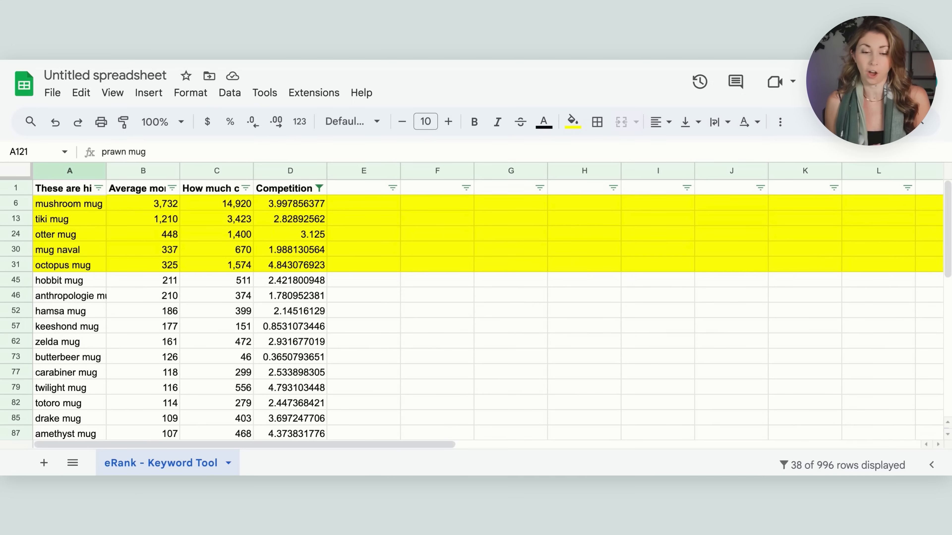
Highlight promising keywords such as tiki, octopus, mushroom, otter and goldfish mug in yellow.
{"action": "left_click", "coordinate": [52, 218]}
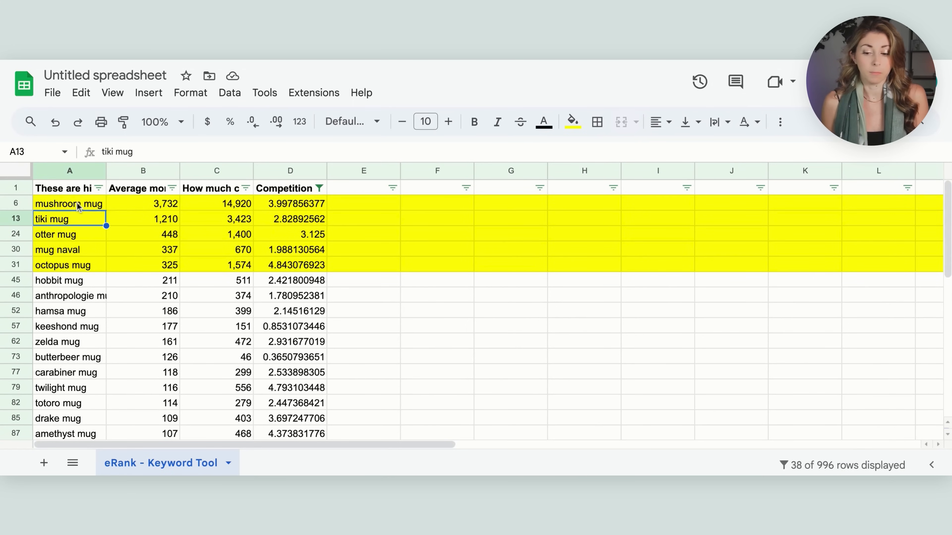
{"action": "left_click", "coordinate": [57, 249]}
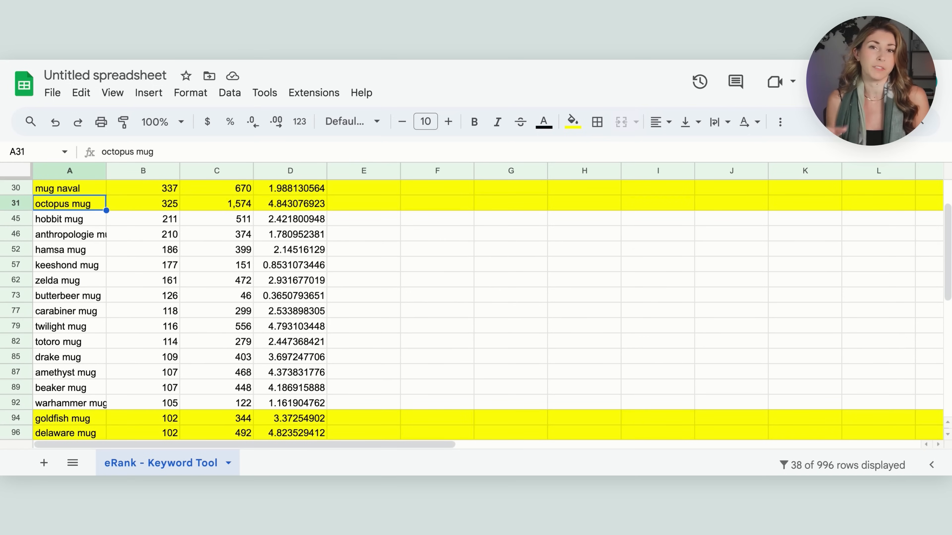
{"action": "mouse_move", "coordinate": [89, 276]}
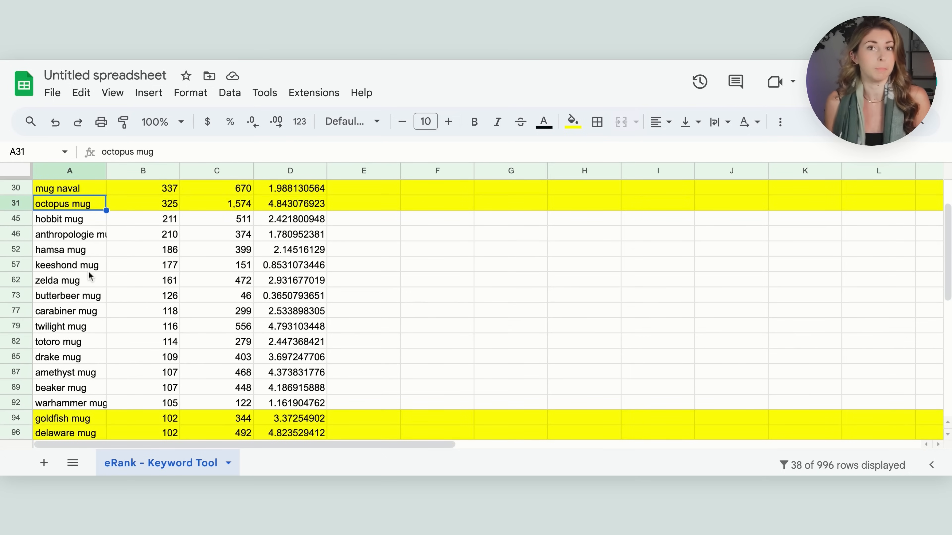
{"action": "scroll", "scroll_direction": "down", "scroll_amount": 3}
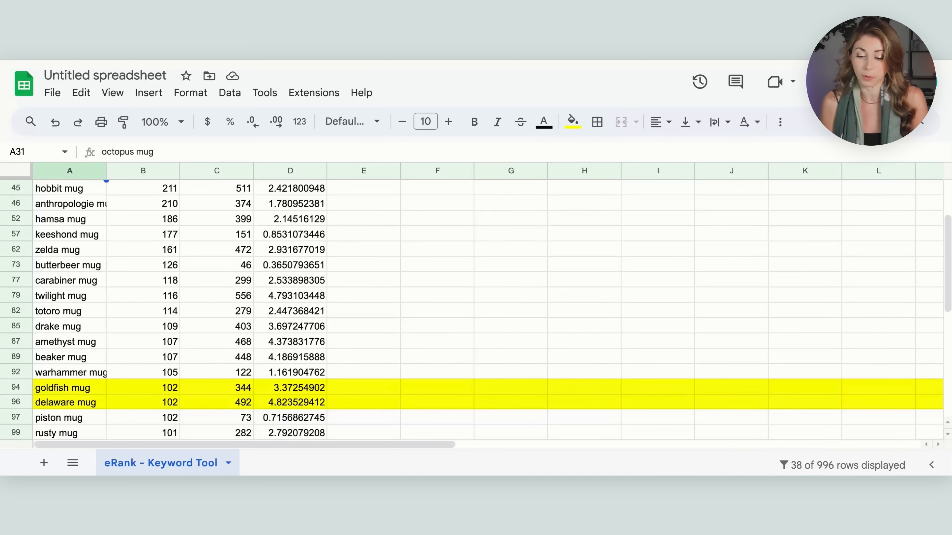
{"action": "left_click", "coordinate": [66, 372]}
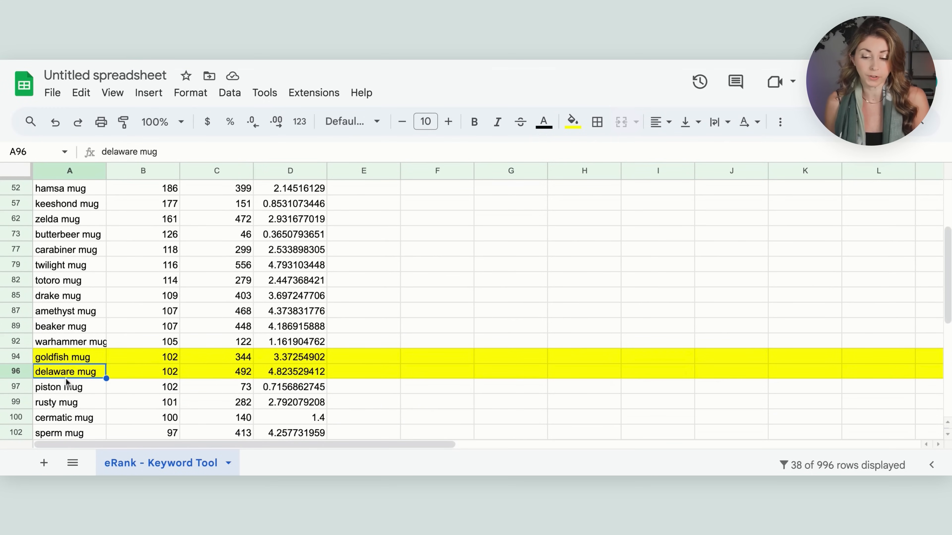
{"action": "scroll", "scroll_direction": "down", "scroll_amount": 3}
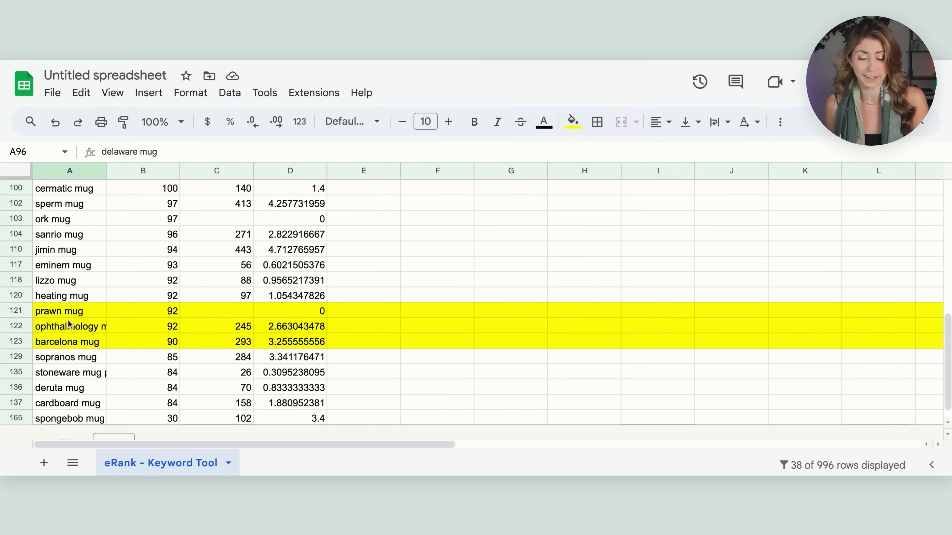
{"action": "left_click", "coordinate": [69, 326]}
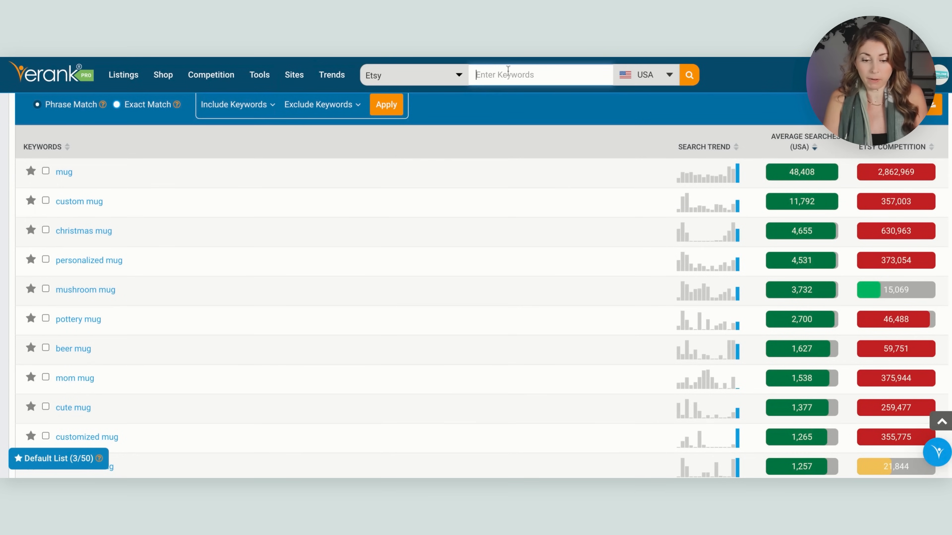
Search eRank for "mushroom mug" and review its statistics, related searches and popular tags.
{"action": "type", "text": "mushroom mug"}
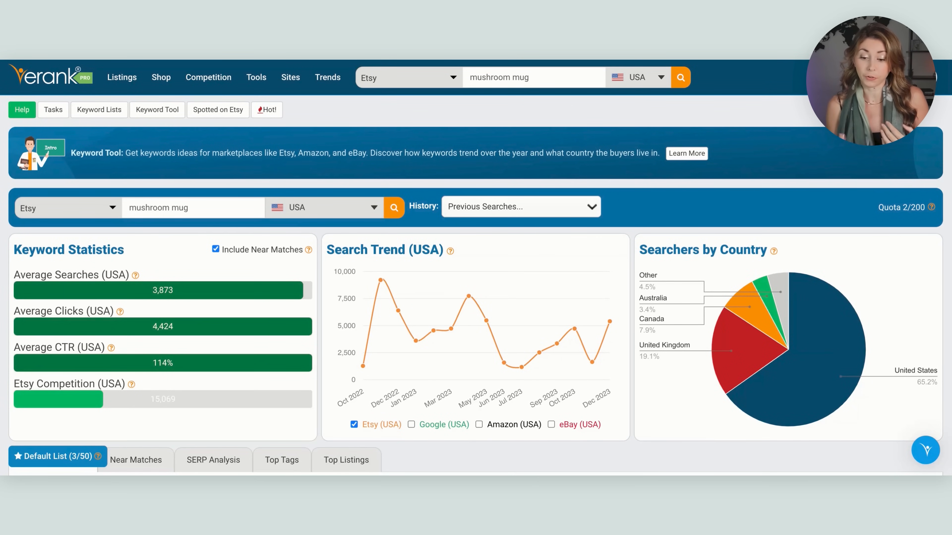
{"action": "scroll", "scroll_direction": "down", "scroll_amount": 3}
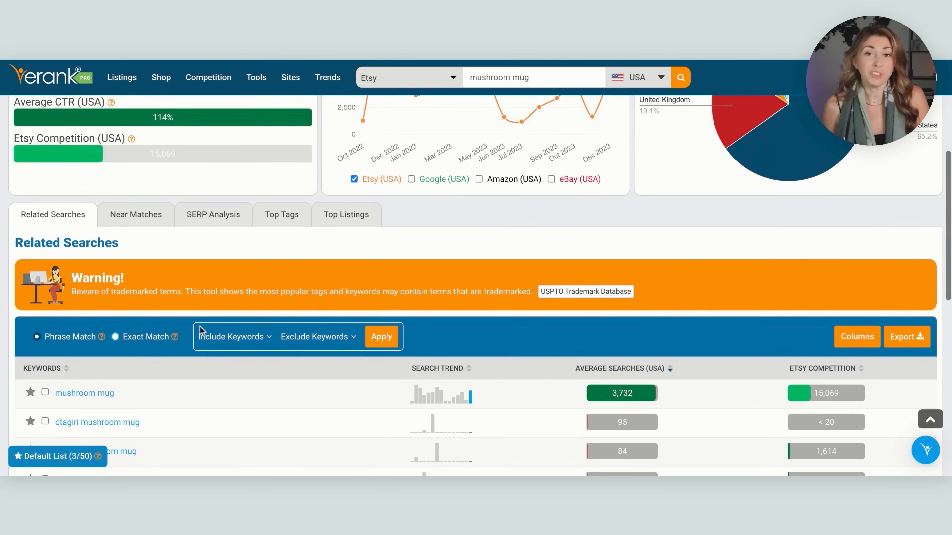
{"action": "scroll", "scroll_direction": "down", "scroll_amount": 3}
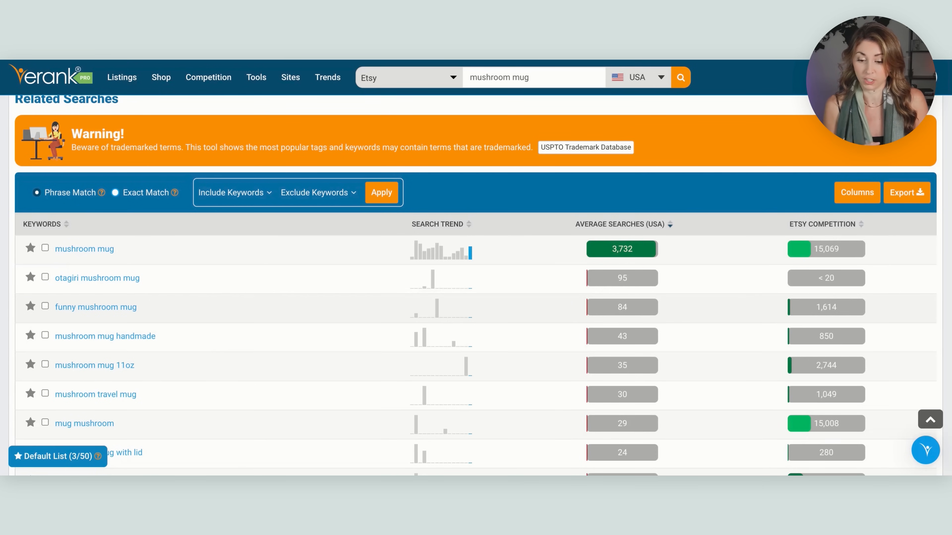
{"action": "mouse_move", "coordinate": [96, 278]}
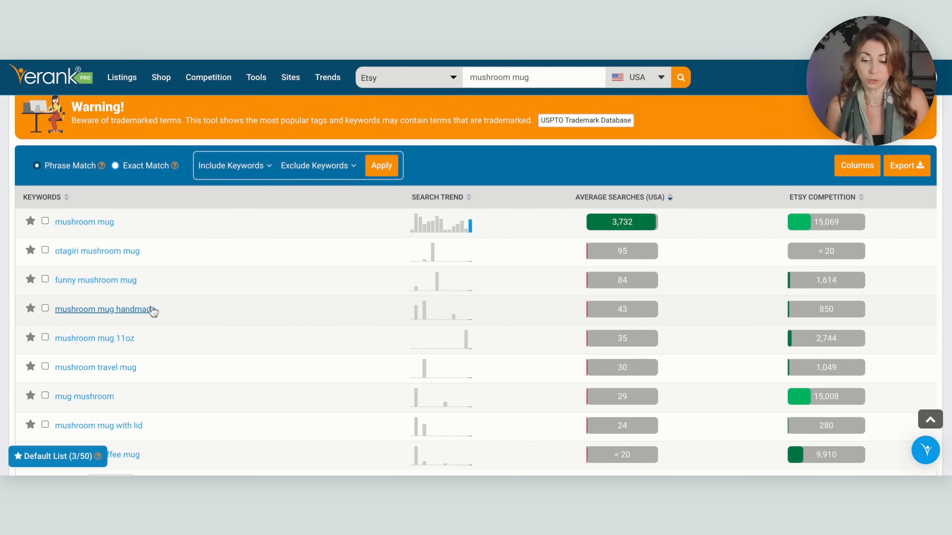
{"action": "scroll", "scroll_direction": "down", "scroll_amount": 3}
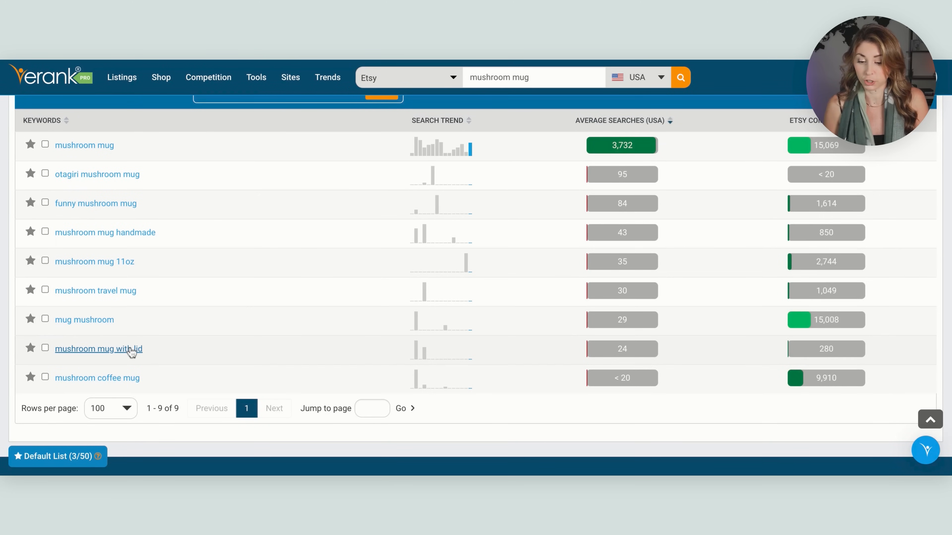
{"action": "mouse_move", "coordinate": [219, 315]}
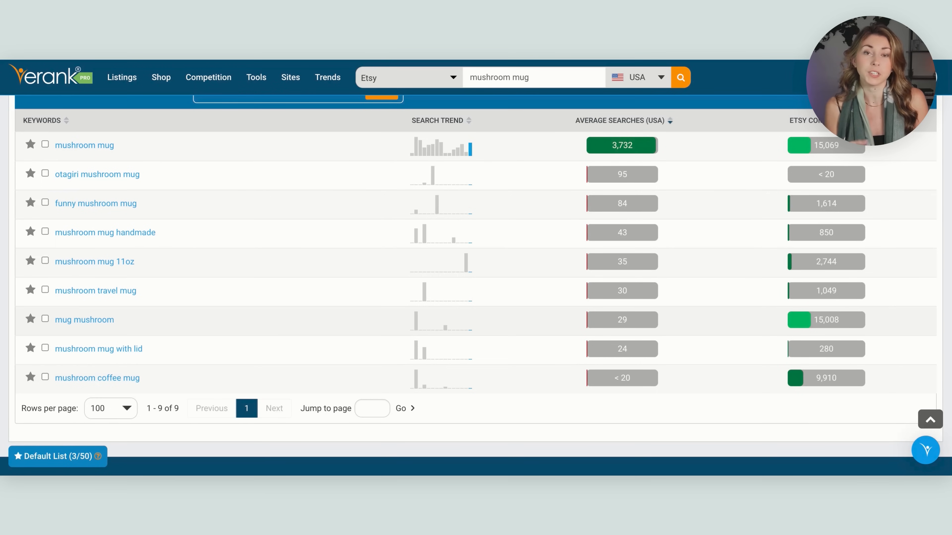
{"action": "scroll", "scroll_direction": "up", "scroll_amount": 3}
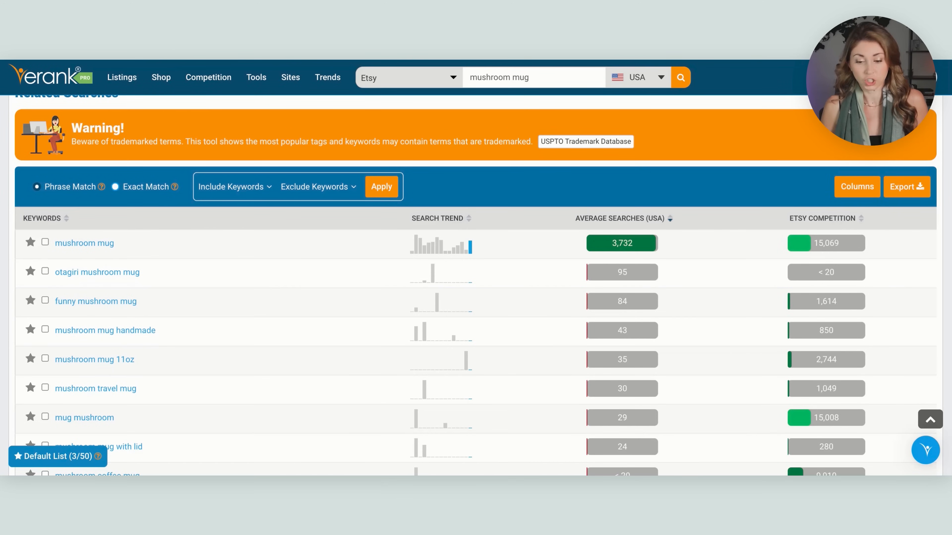
{"action": "scroll", "scroll_direction": "up", "scroll_amount": 3}
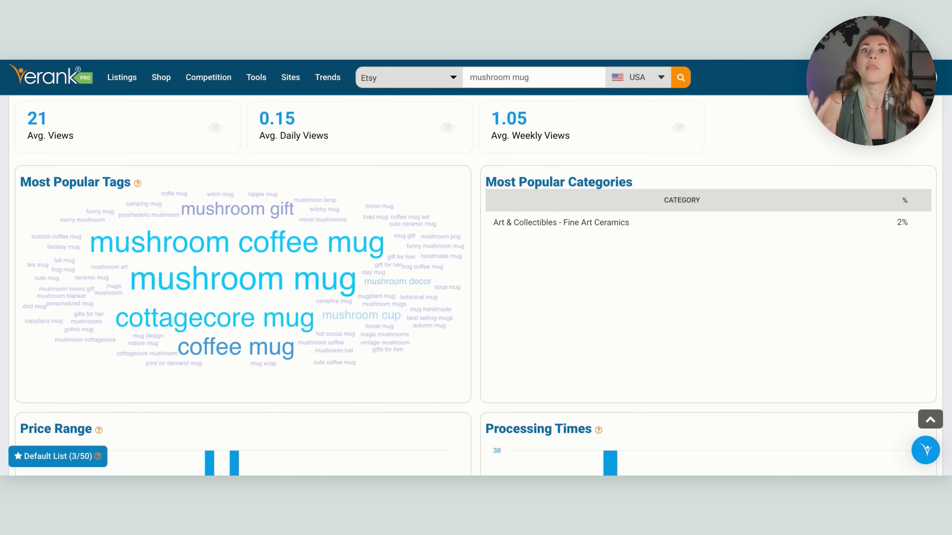
{"action": "mouse_move", "coordinate": [293, 237]}
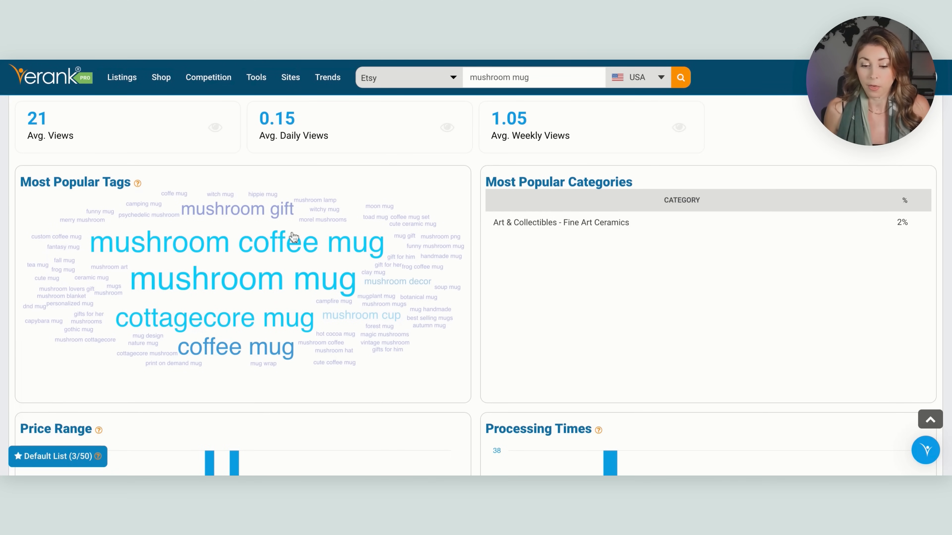
{"action": "mouse_move", "coordinate": [209, 256]}
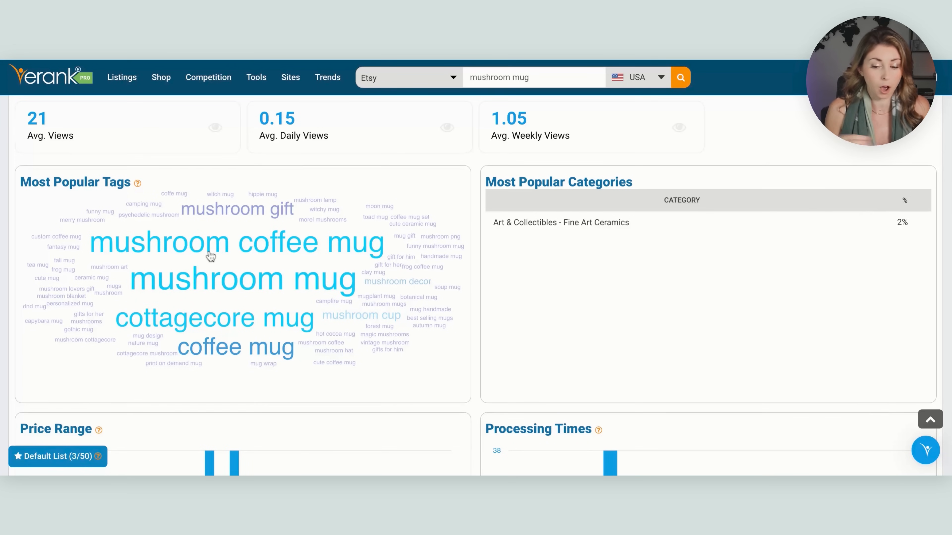
{"action": "mouse_move", "coordinate": [237, 336]}
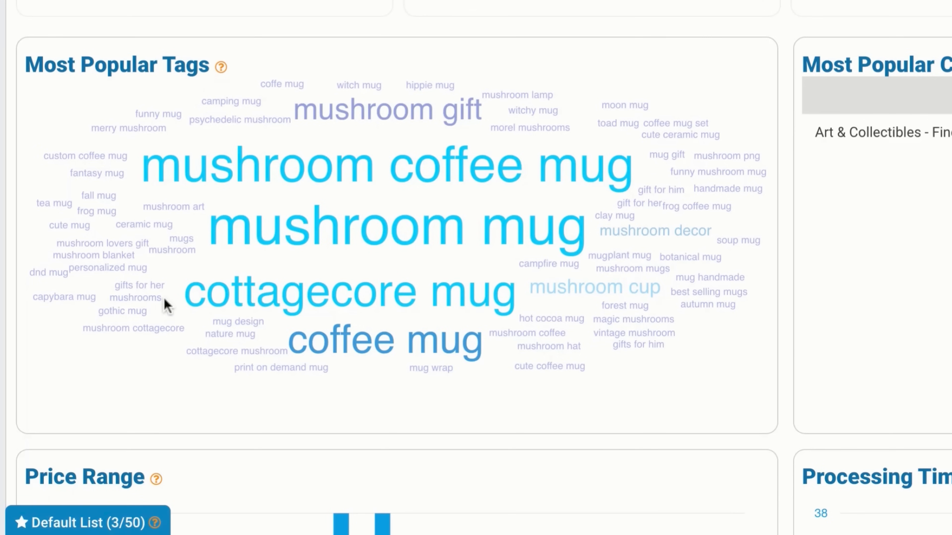
{"action": "mouse_move", "coordinate": [109, 229]}
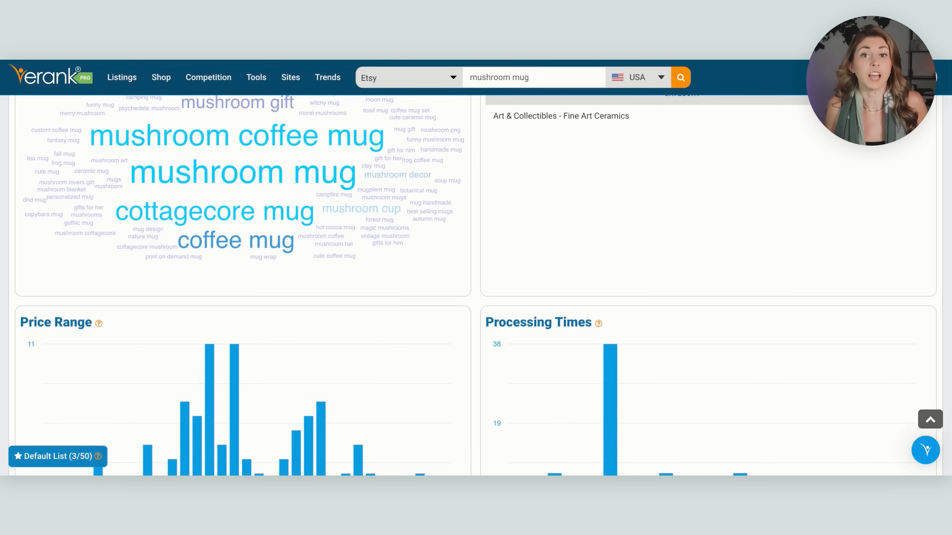
View the mushroom mug price range chart, most listings priced at $16 and $19.
{"action": "left_click", "coordinate": [208, 77]}
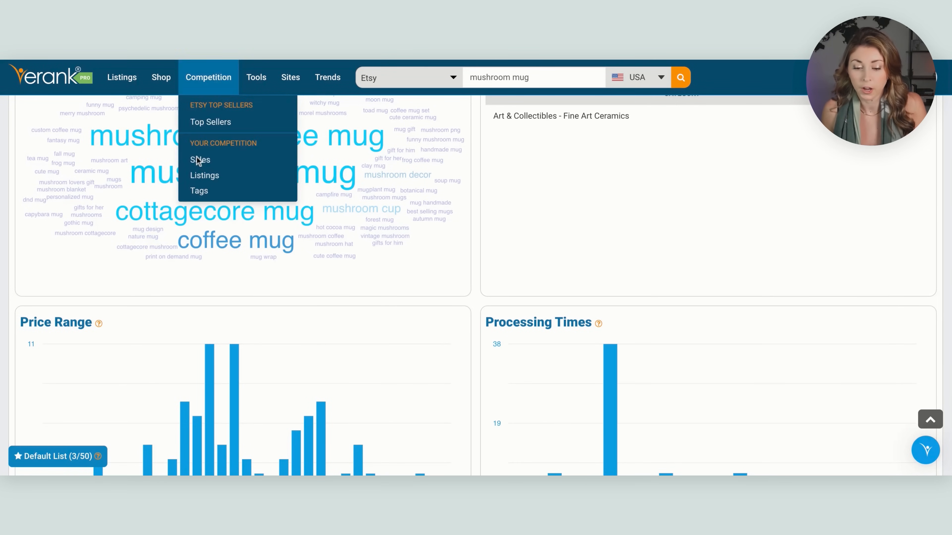
{"action": "scroll", "scroll_direction": "down", "scroll_amount": 3}
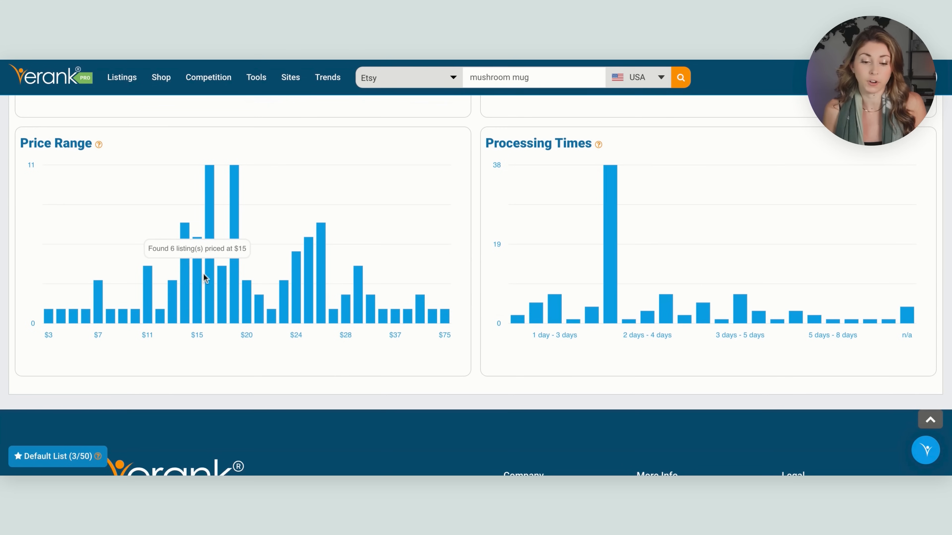
{"action": "mouse_move", "coordinate": [217, 254]}
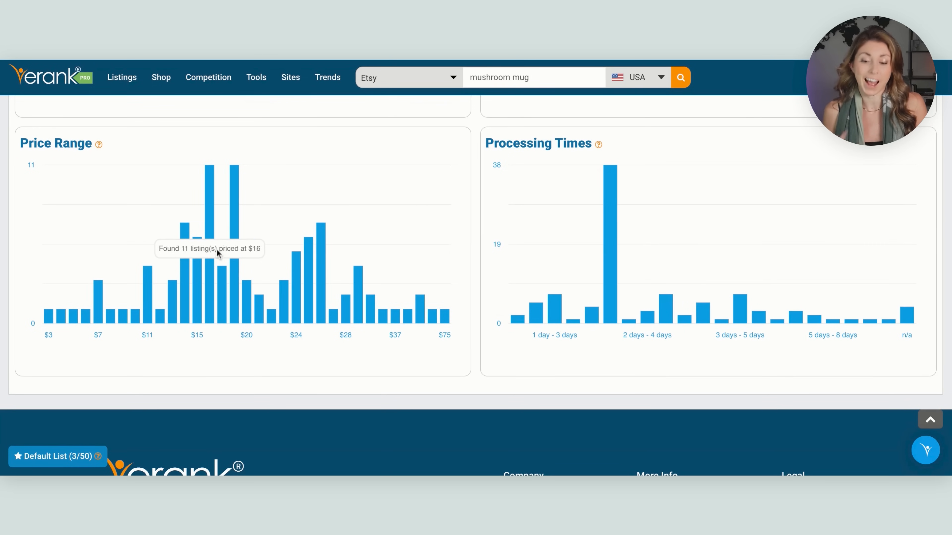
{"action": "mouse_move", "coordinate": [221, 222]}
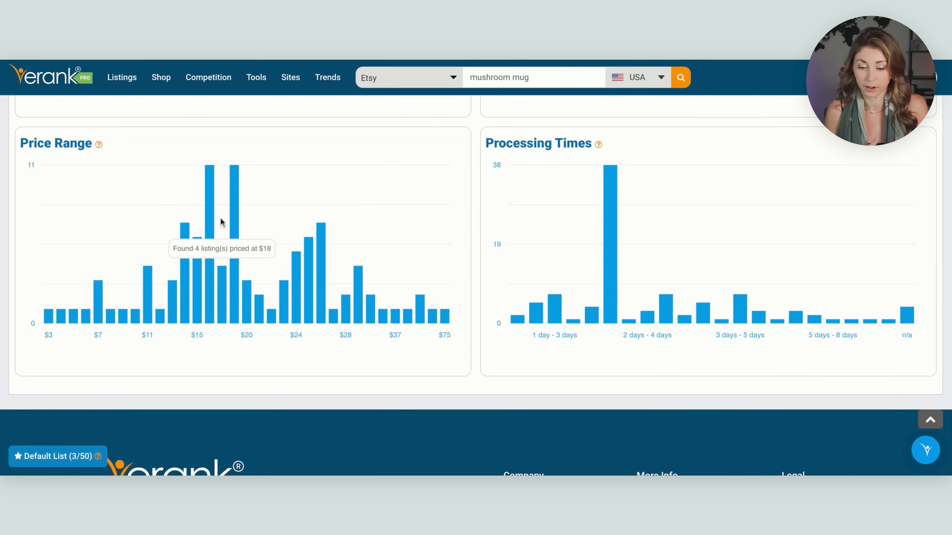
{"action": "mouse_move", "coordinate": [206, 224]}
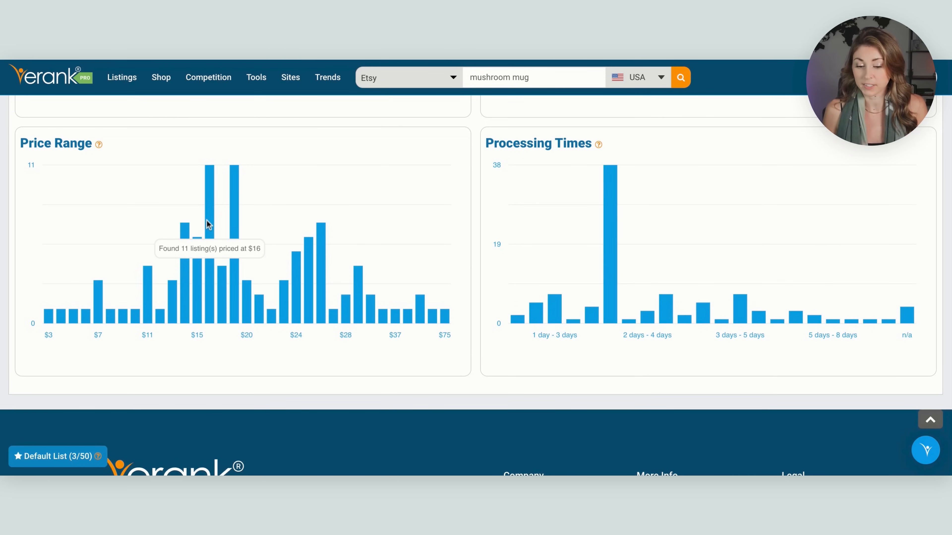
{"action": "mouse_move", "coordinate": [235, 216]}
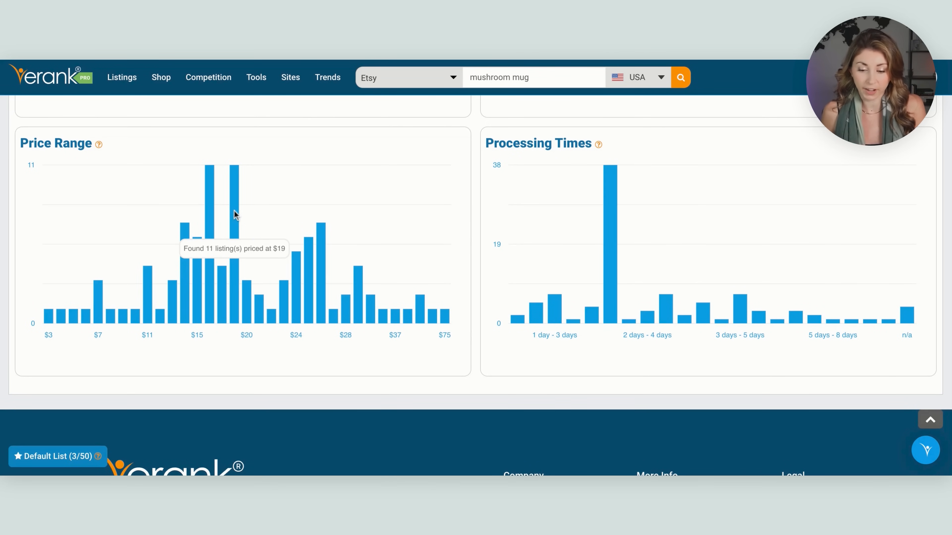
{"action": "mouse_move", "coordinate": [223, 236]}
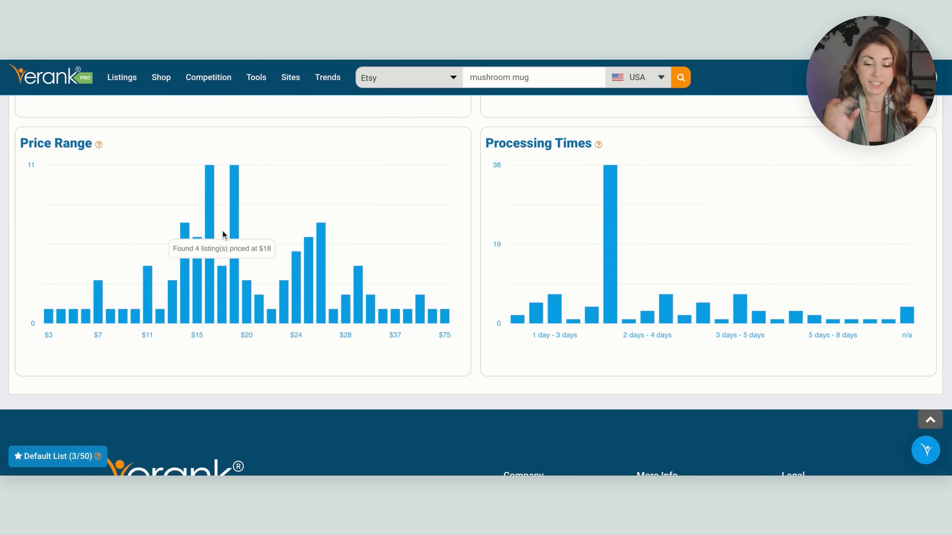
{"action": "mouse_move", "coordinate": [246, 310]}
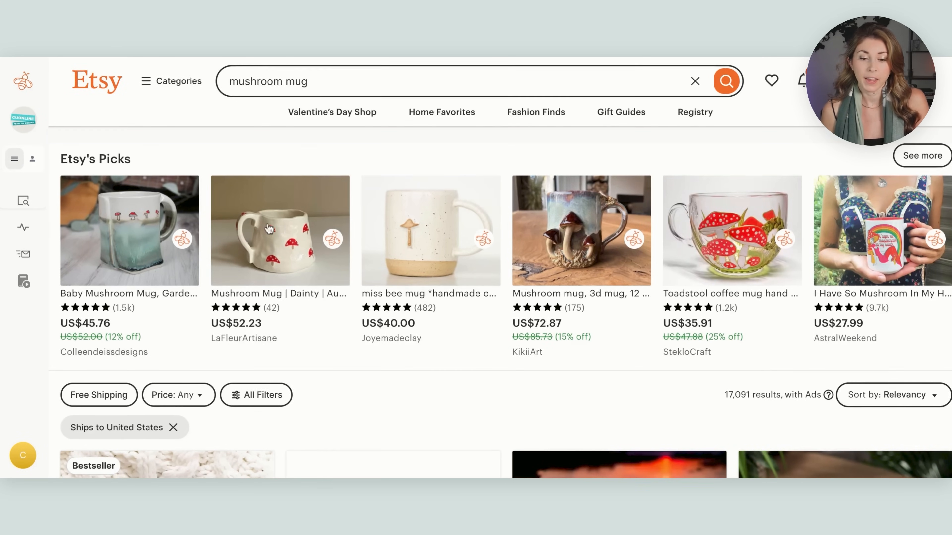
Filter the Etsy mushroom mug search to Bestseller listings, leaving 124 results.
{"action": "scroll", "scroll_direction": "down", "scroll_amount": 3}
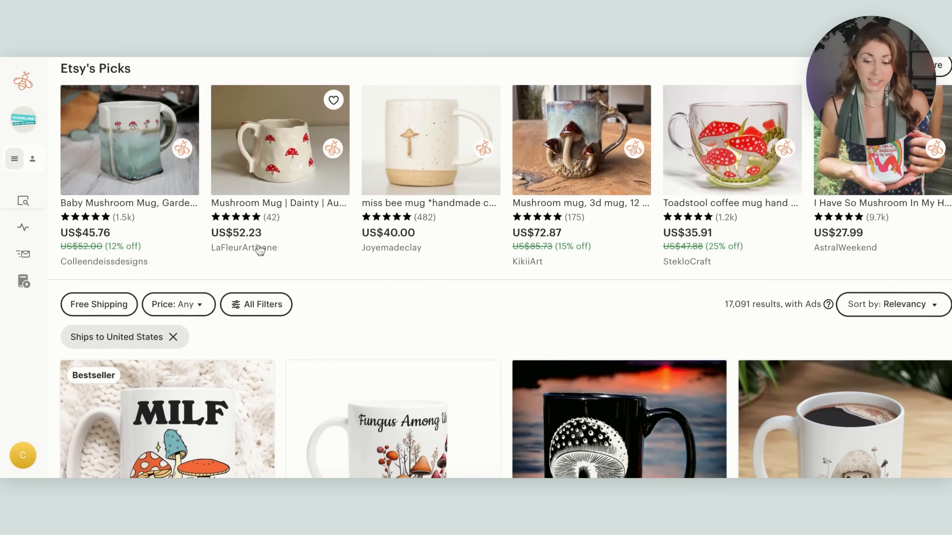
{"action": "scroll", "scroll_direction": "down", "scroll_amount": 3}
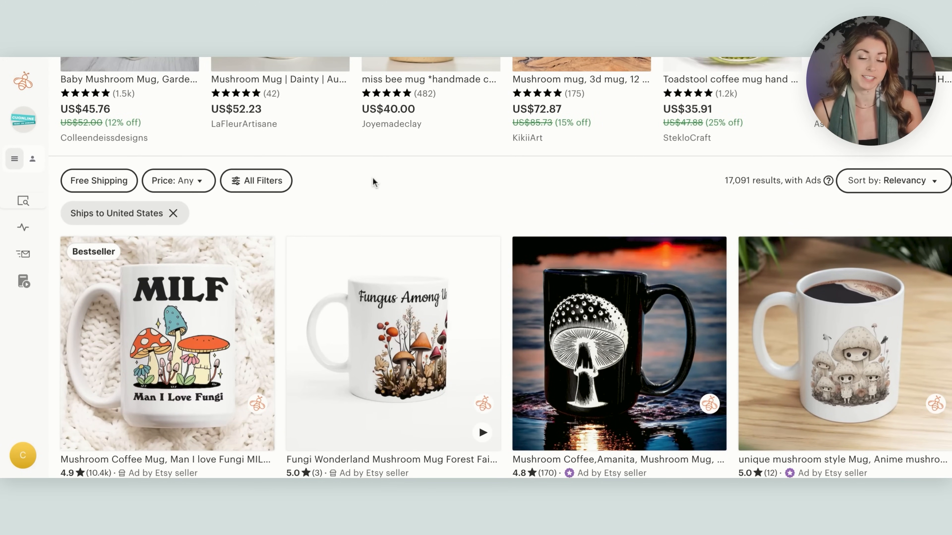
{"action": "mouse_move", "coordinate": [256, 181]}
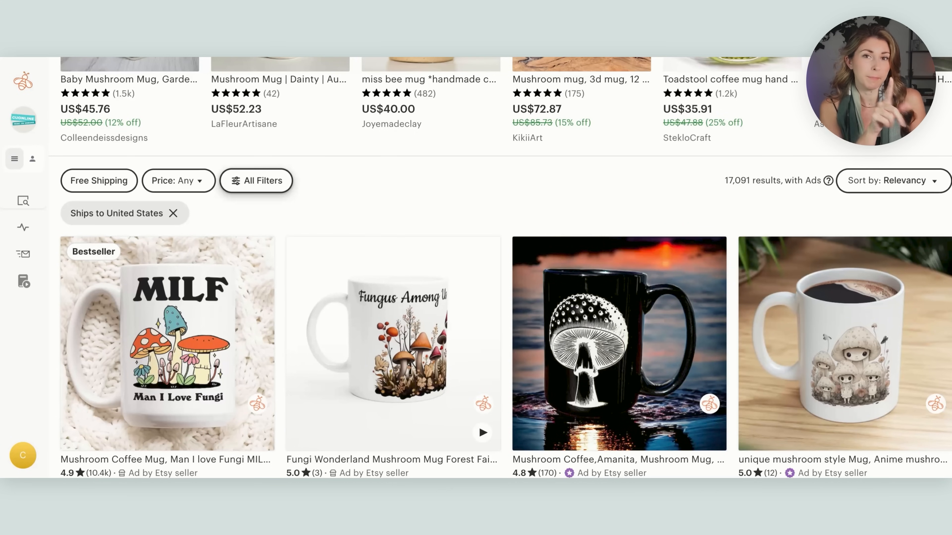
{"action": "mouse_move", "coordinate": [262, 193]}
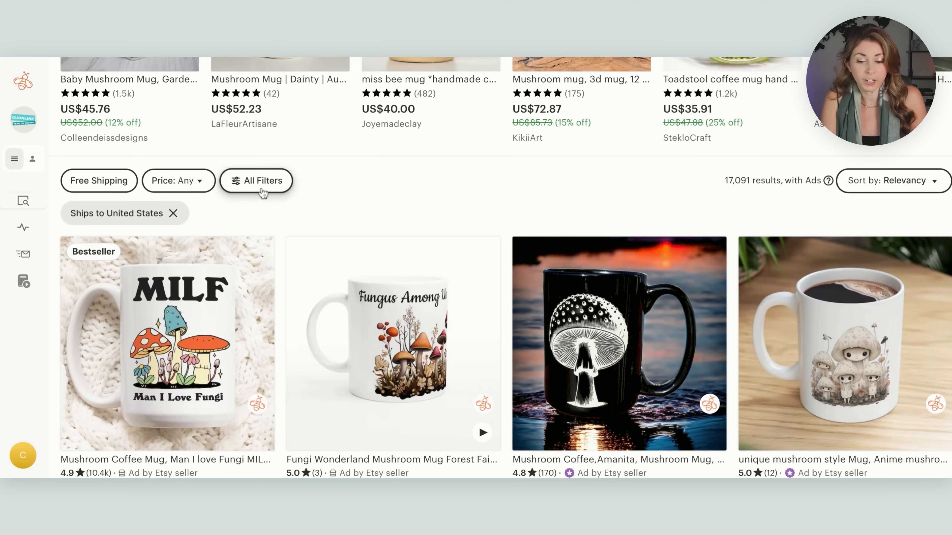
{"action": "left_click", "coordinate": [256, 181]}
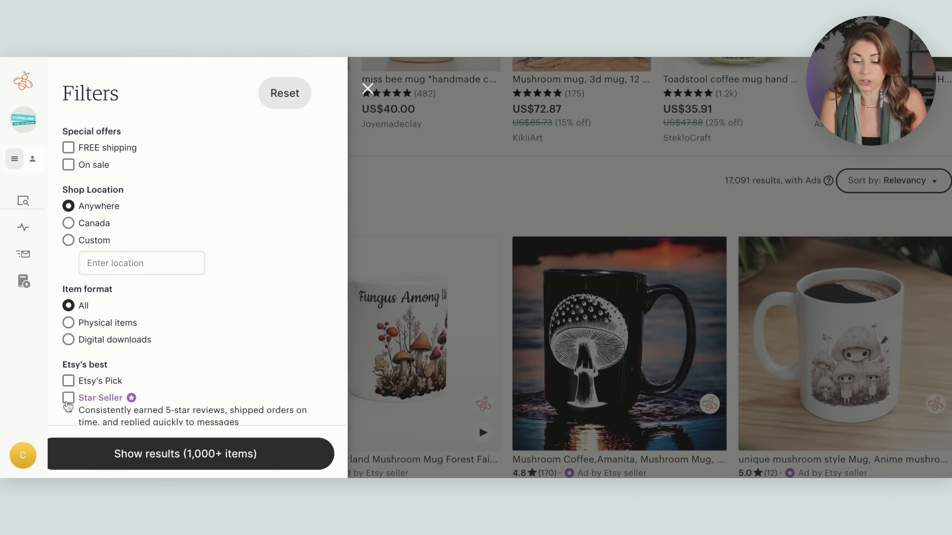
{"action": "left_click", "coordinate": [185, 453]}
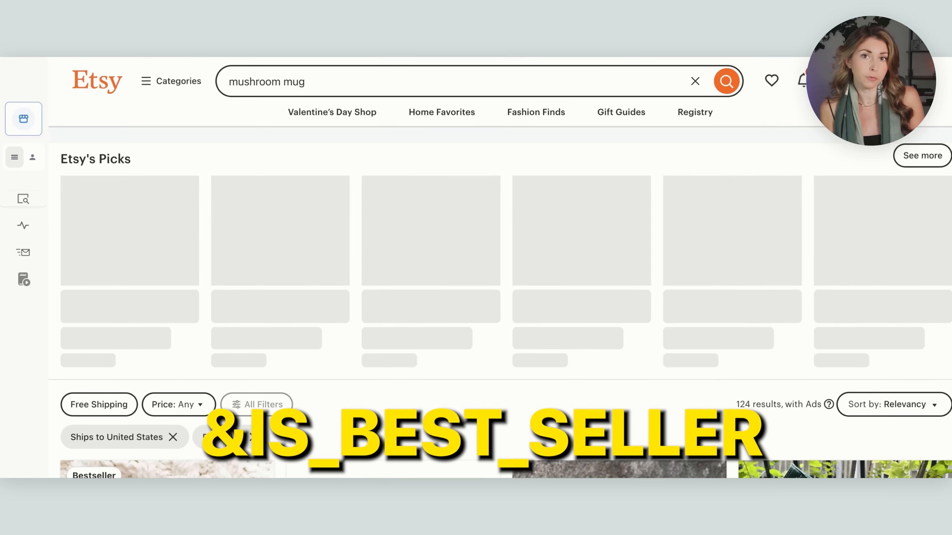
{"action": "scroll", "scroll_direction": "down", "scroll_amount": 3}
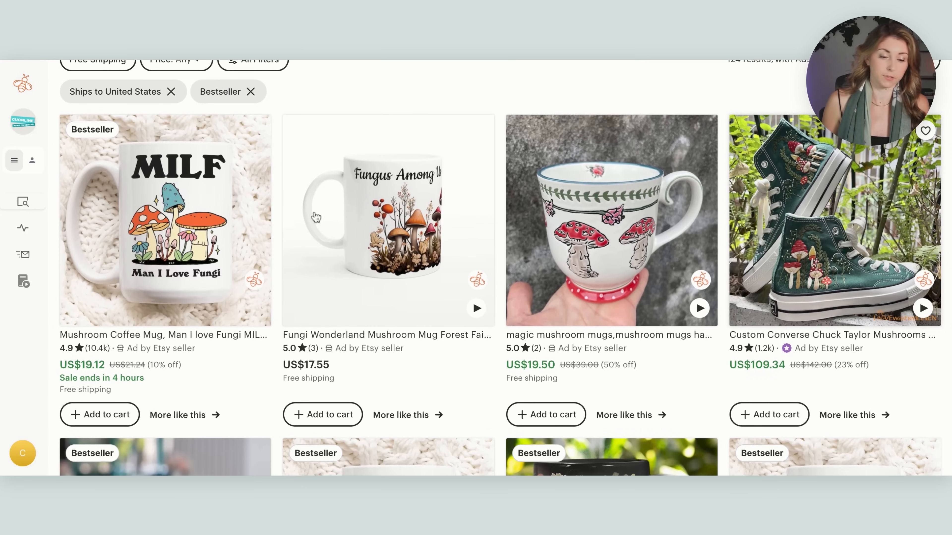
{"action": "mouse_move", "coordinate": [603, 370]}
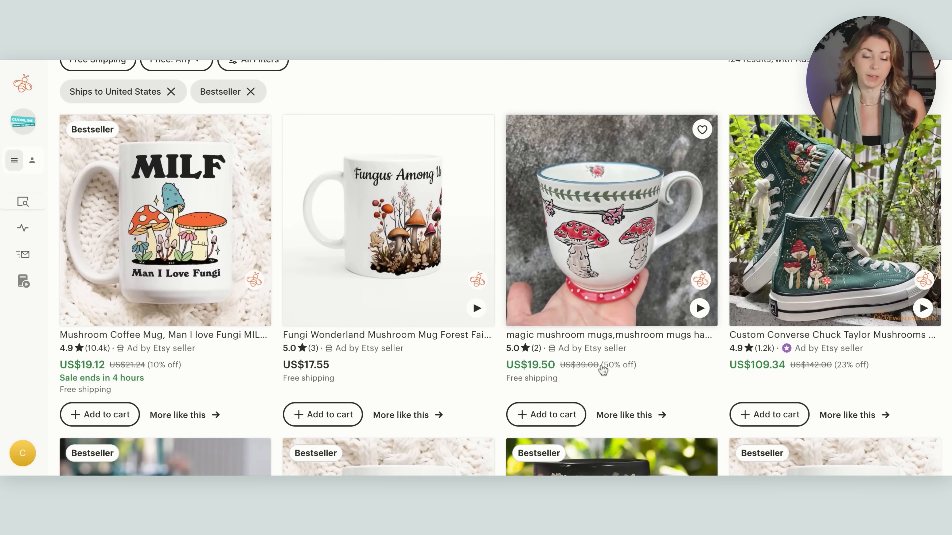
{"action": "scroll", "scroll_direction": "down", "scroll_amount": 3}
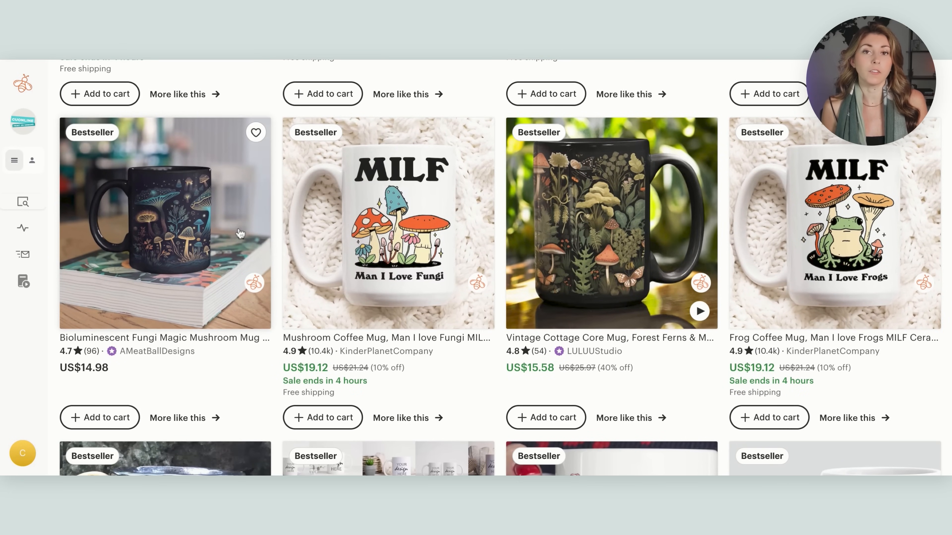
{"action": "mouse_move", "coordinate": [238, 234]}
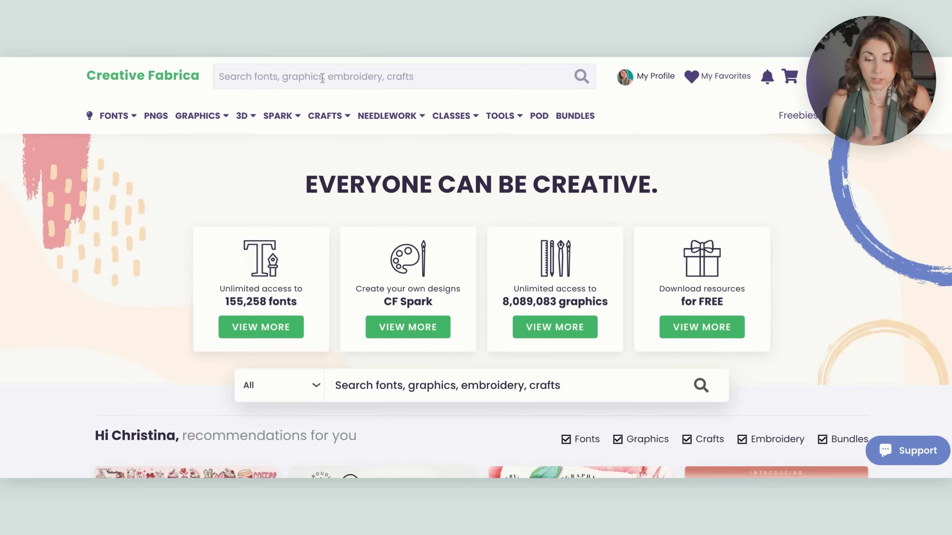
Search Creative Fabrica for 'mushroom' and browse the graphics, PNG, font and craft results.
{"action": "type", "text": "mushroom"}
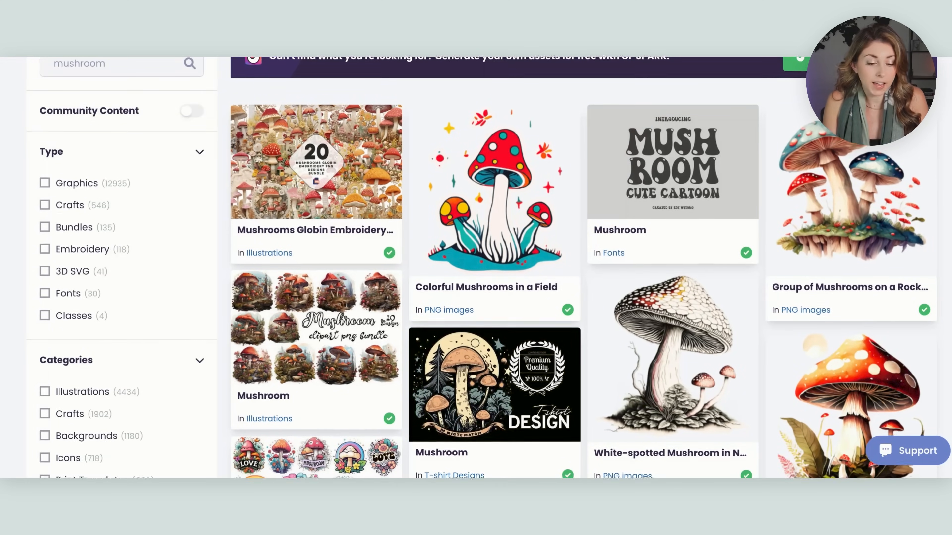
{"action": "scroll", "scroll_direction": "down", "scroll_amount": 3}
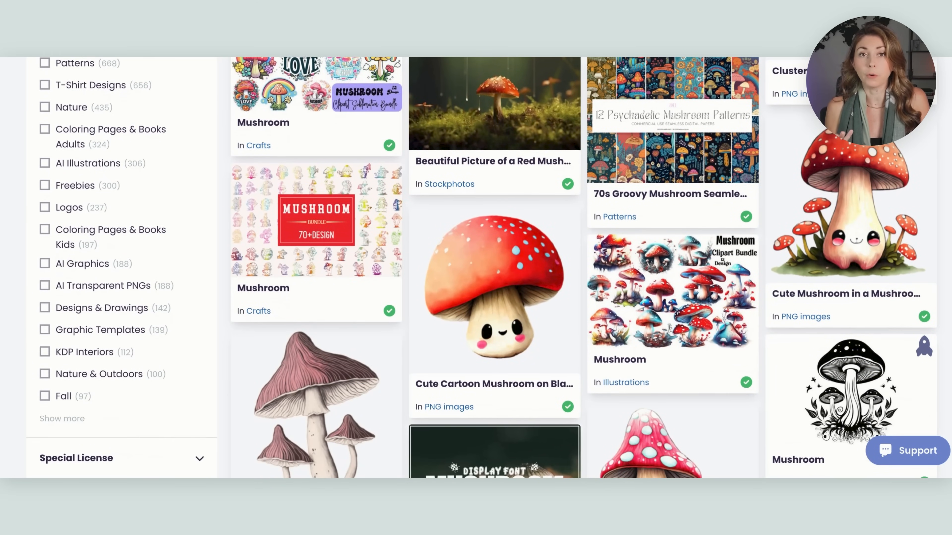
{"action": "scroll", "scroll_direction": "down", "scroll_amount": 3}
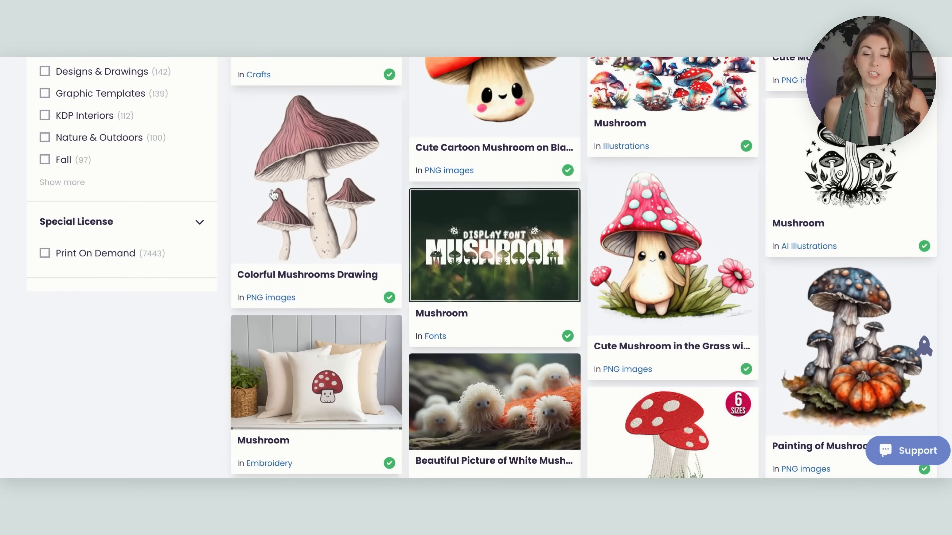